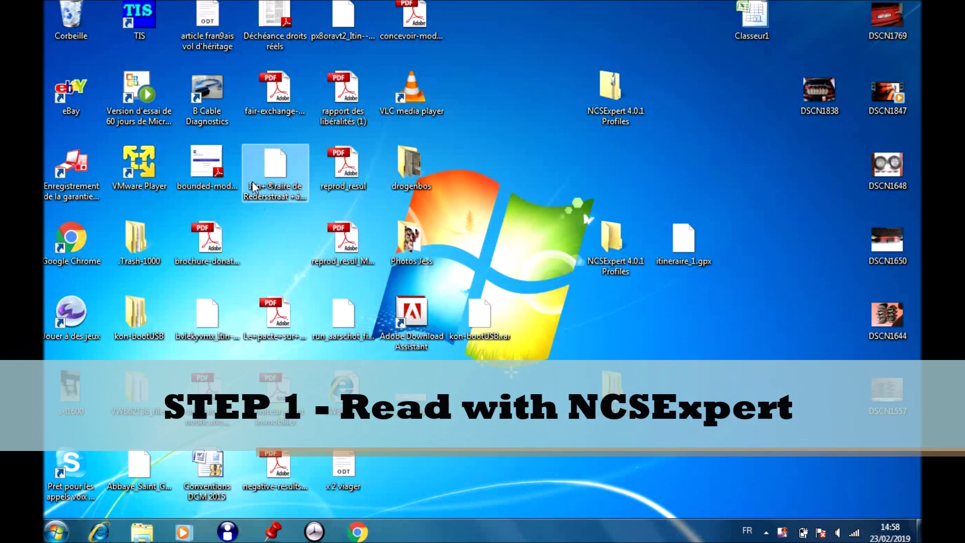
Launch the BCables diagnostic suite launcher from its desktop shortcut
double_click(206, 95)
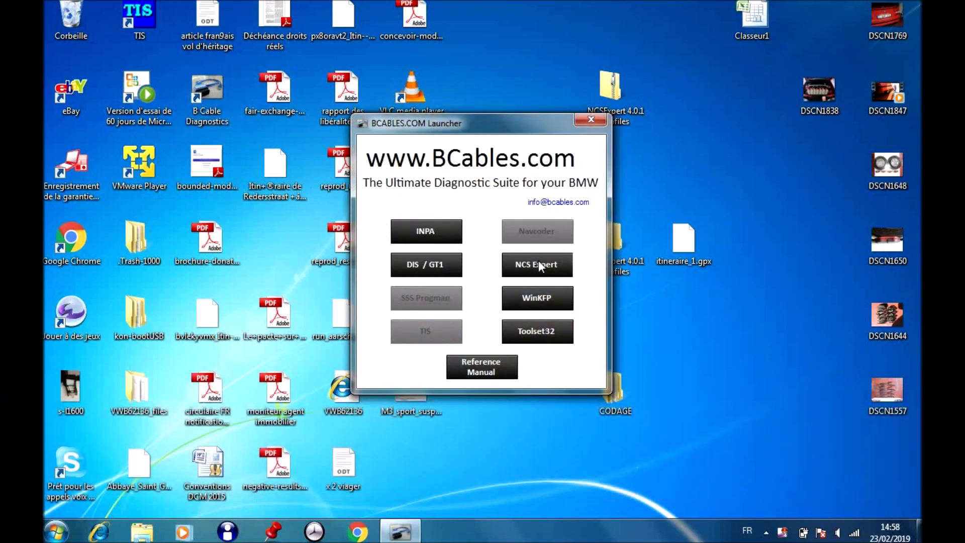
Start NCS Expert and load Revtor's NCS Expert Profile via File > Load profile
click(535, 264)
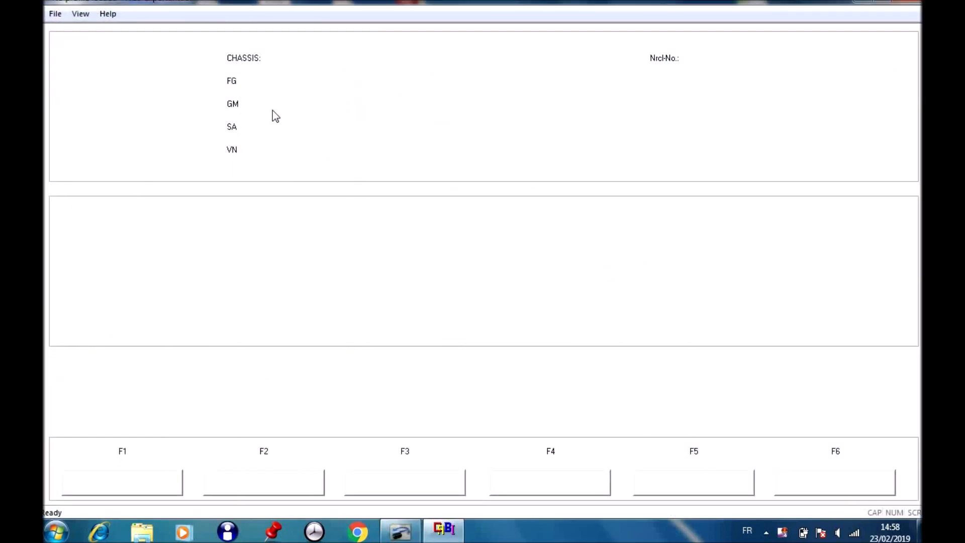
mouse_move(54, 13)
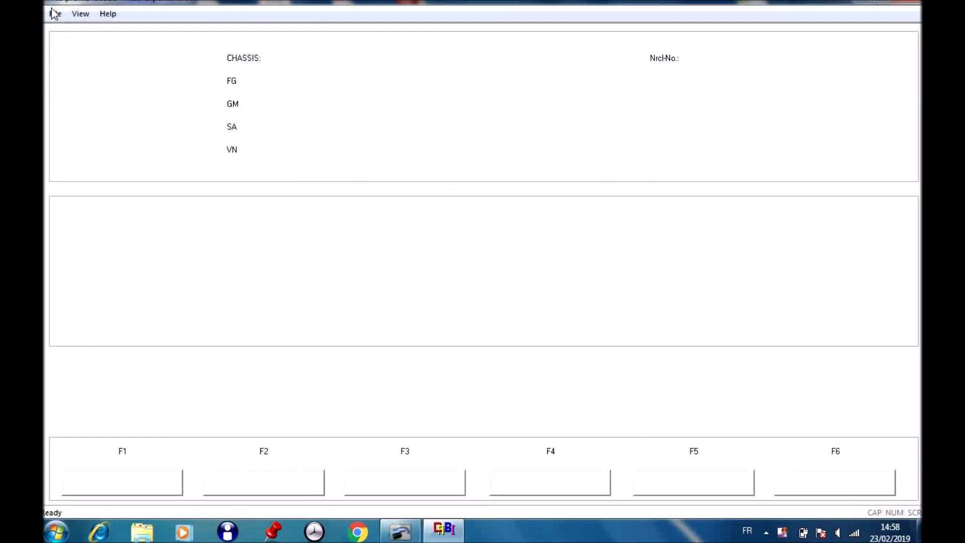
click(54, 13)
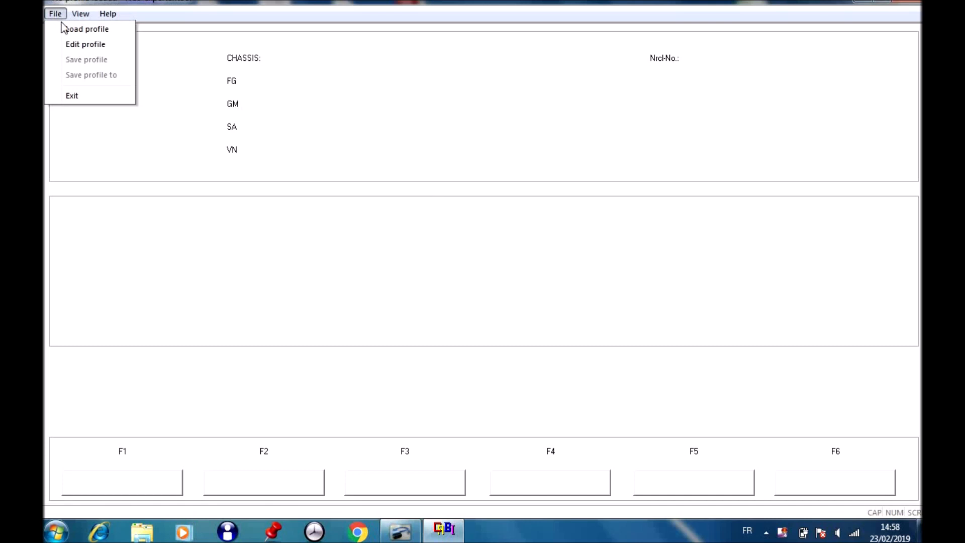
click(86, 29)
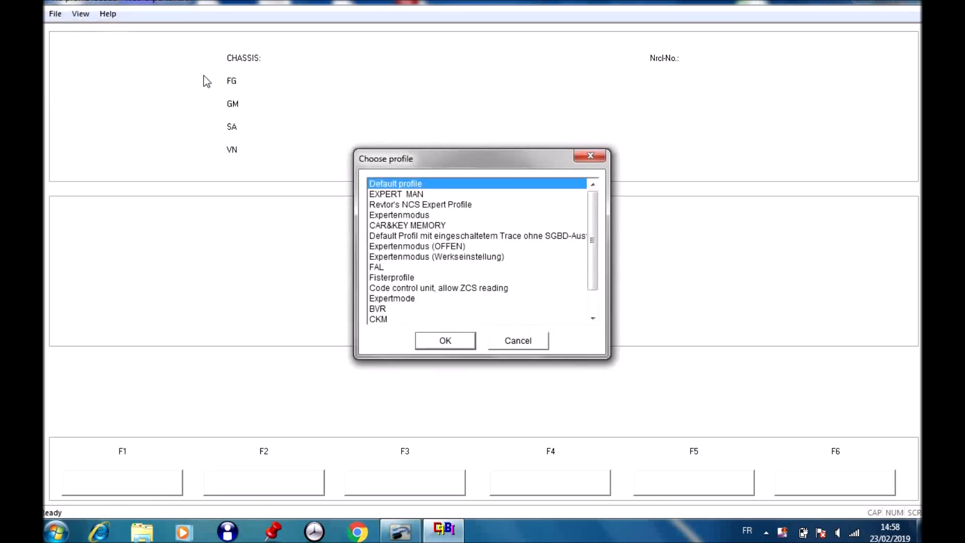
mouse_move(394, 209)
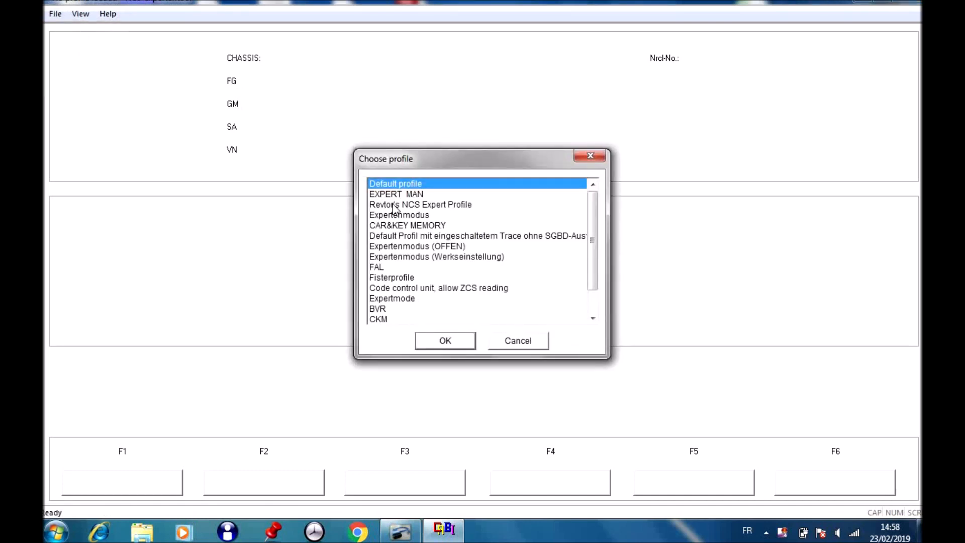
click(420, 204)
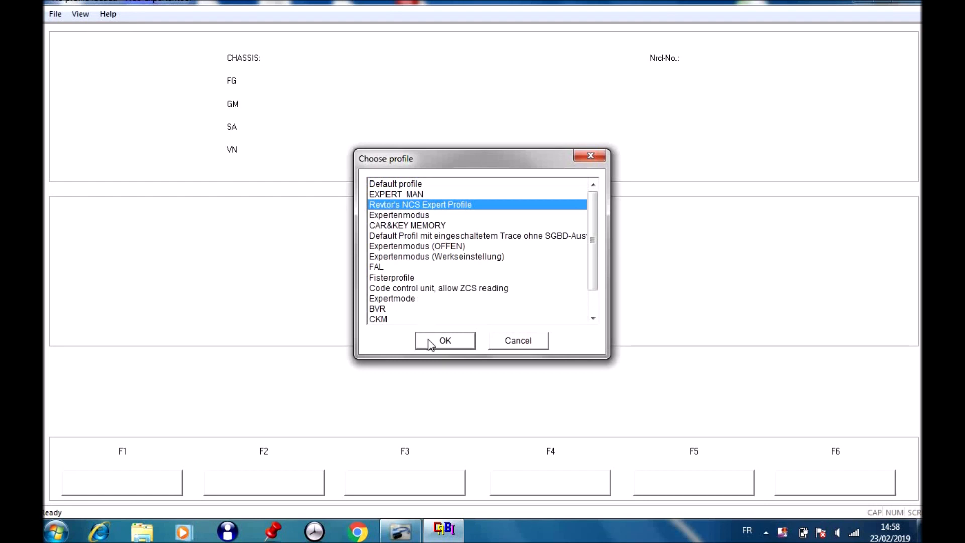
click(445, 340)
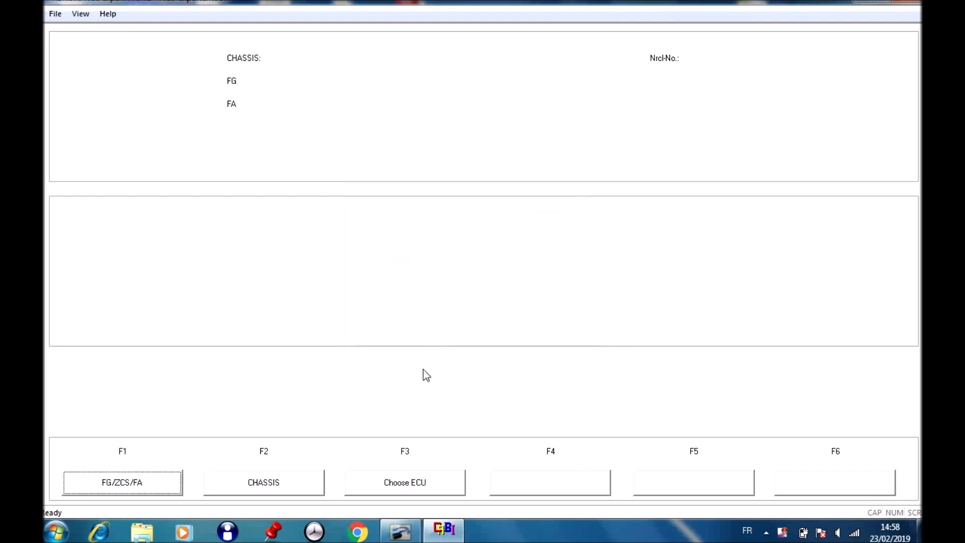
mouse_move(219, 491)
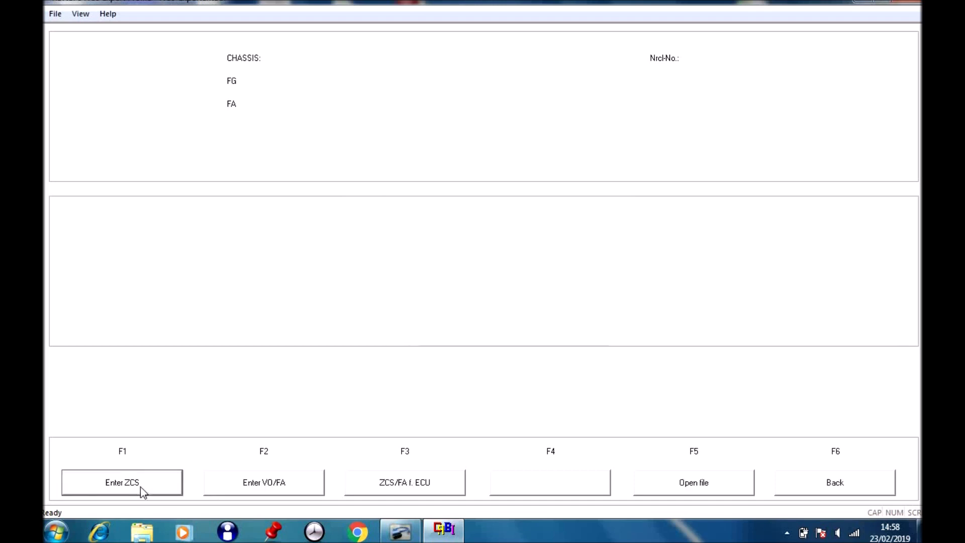
mouse_move(311, 486)
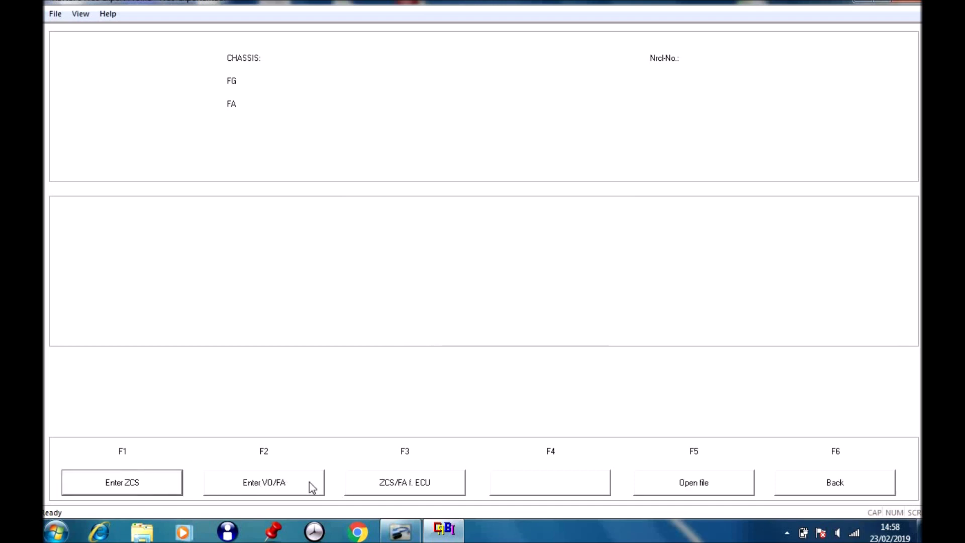
Read the car's FG, GM, SA and VN data via ZCS/FA f. ECU, chassis E36, module EWS
click(404, 481)
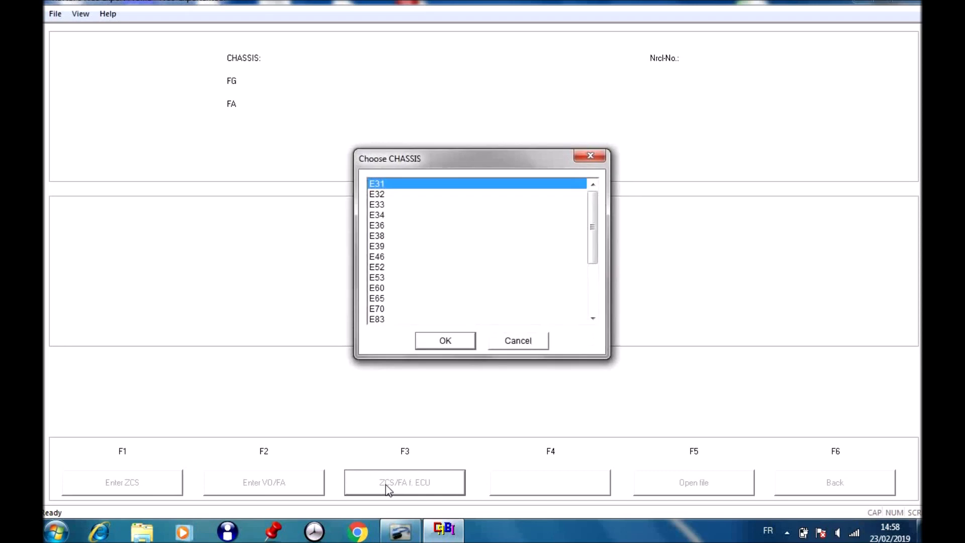
mouse_move(377, 223)
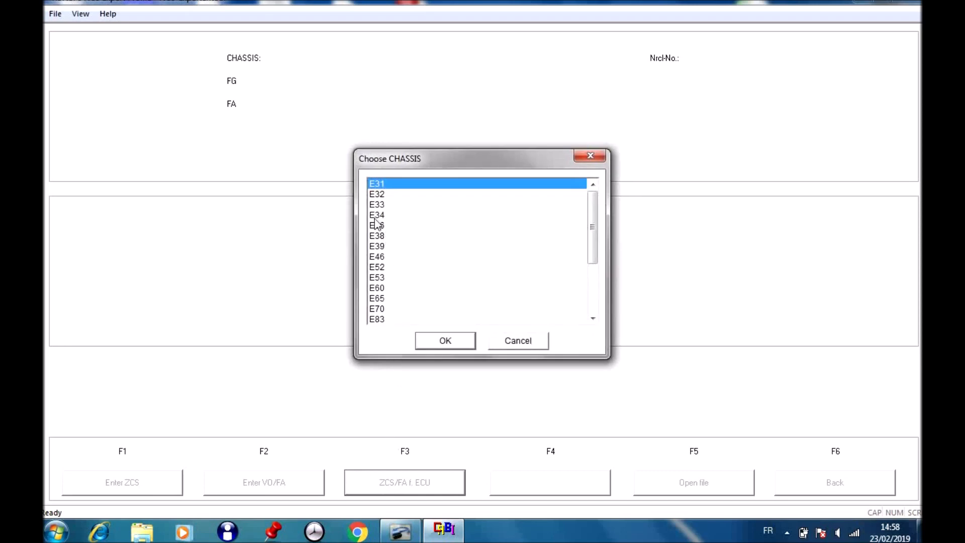
click(377, 225)
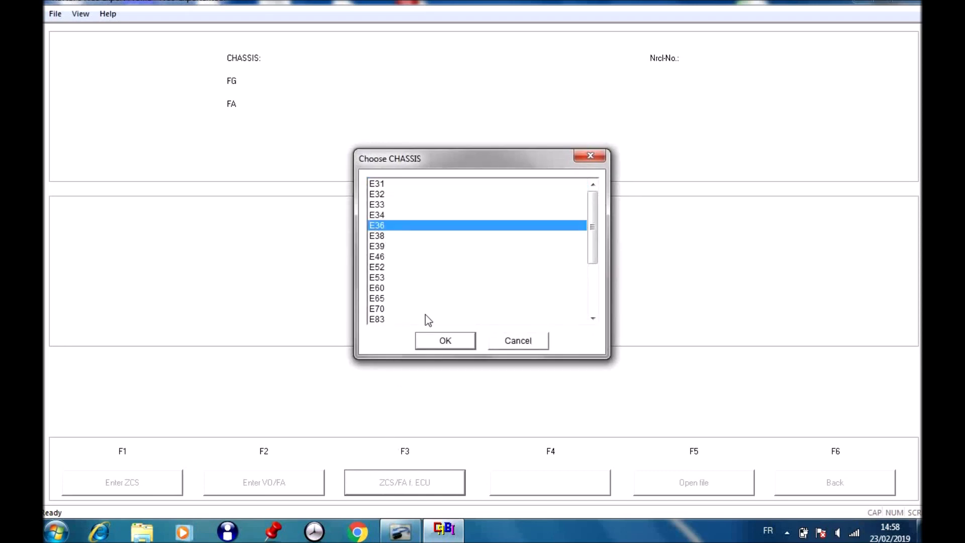
click(445, 340)
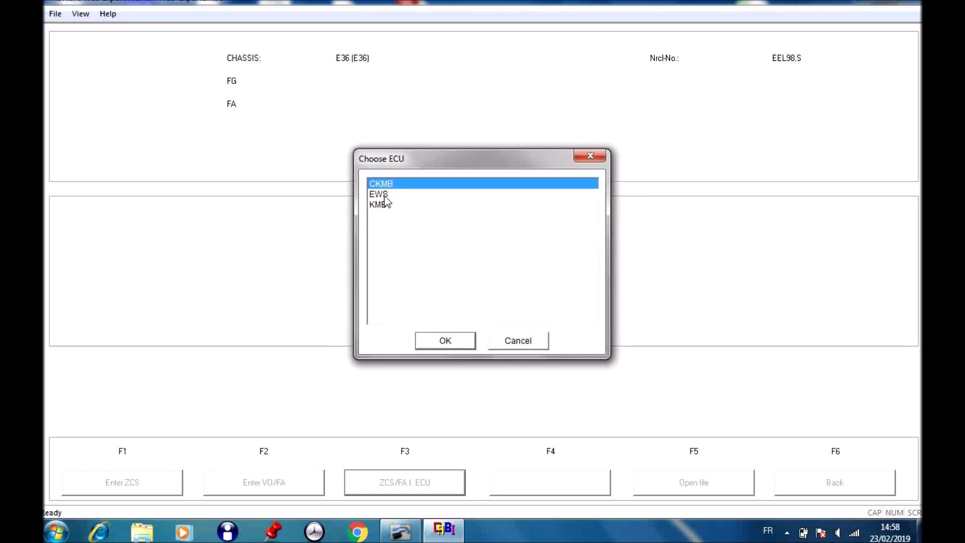
click(379, 194)
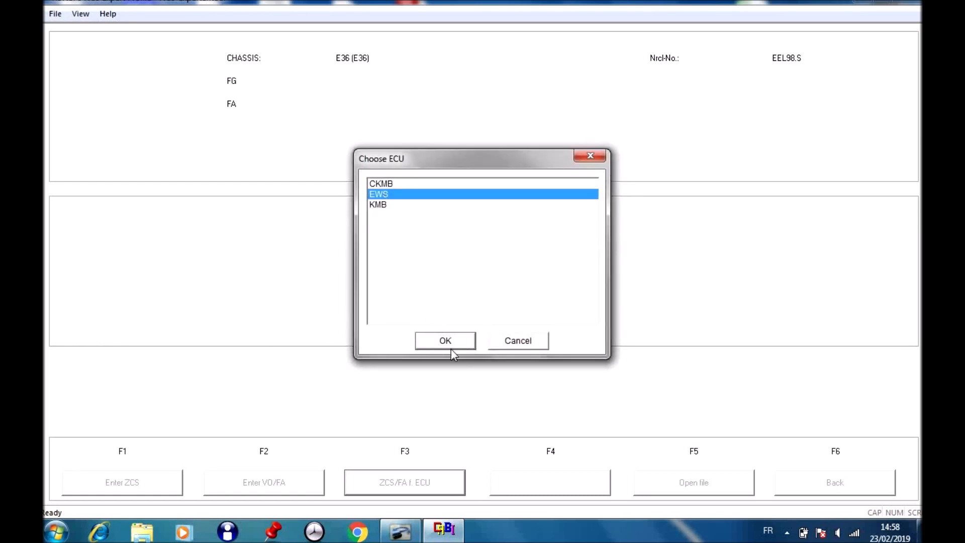
click(445, 341)
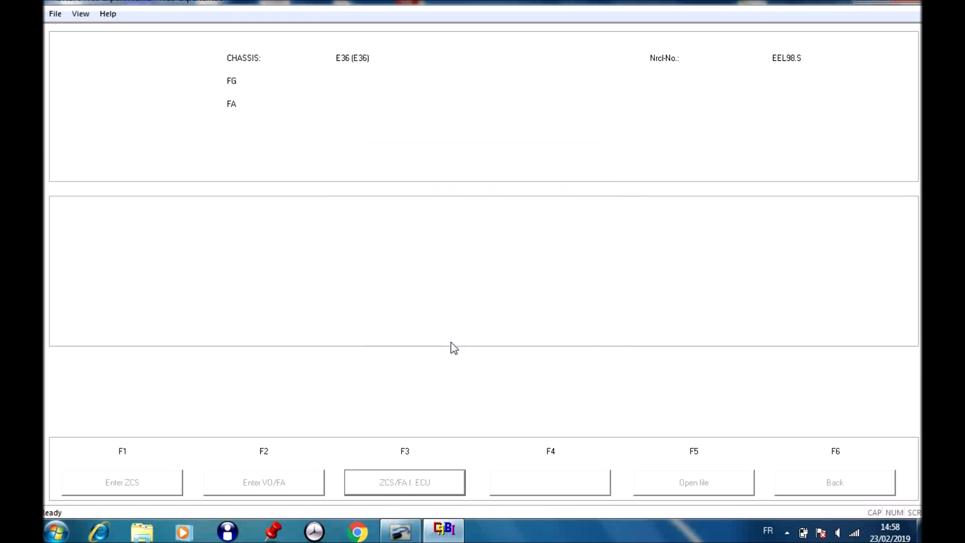
click(404, 482)
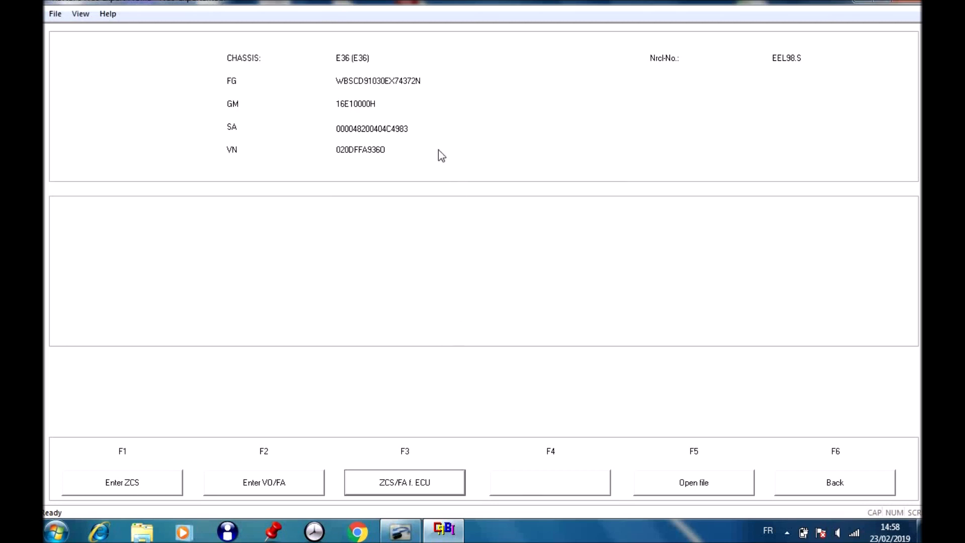
mouse_move(400, 66)
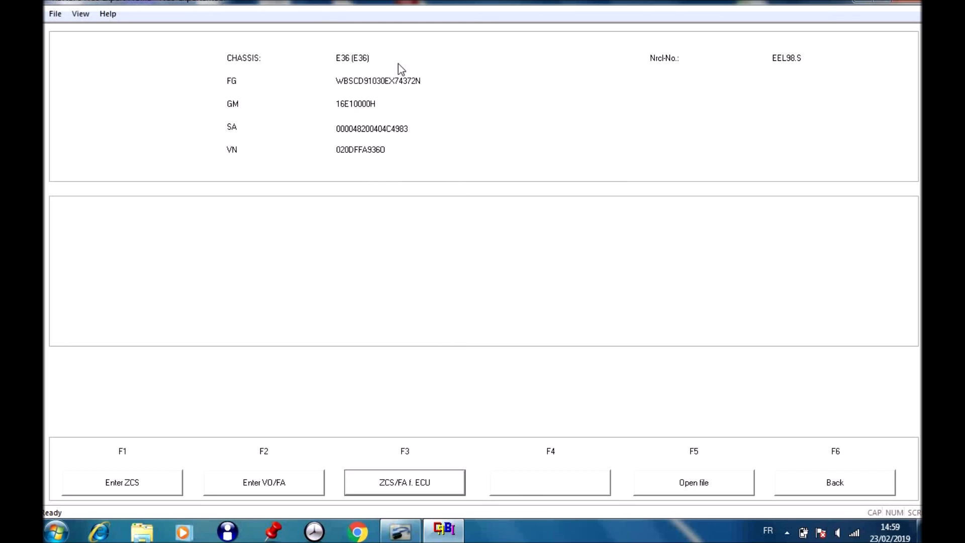
mouse_move(585, 360)
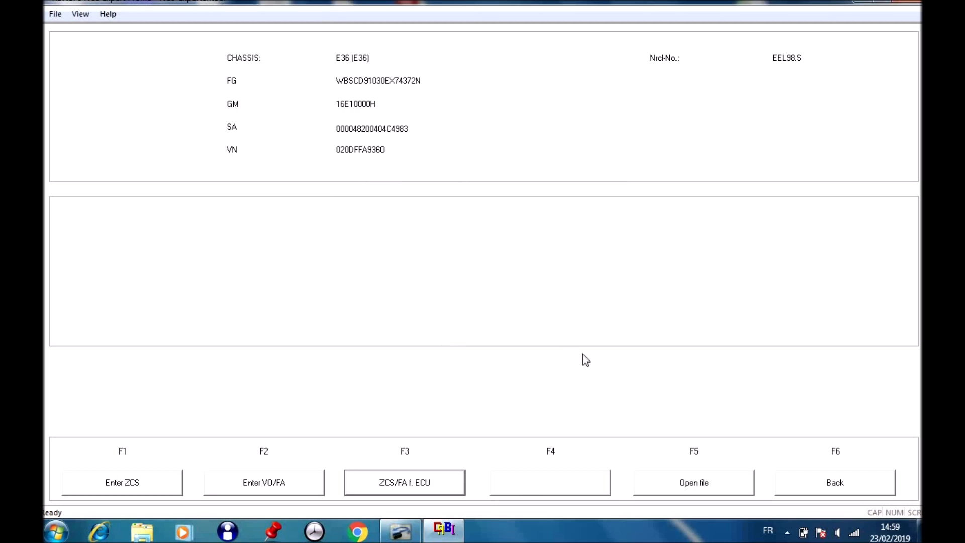
Process ECU GM4, accepting its coding files GM4.C03, A_GM4.IPO and C_GM4.PRG
click(404, 481)
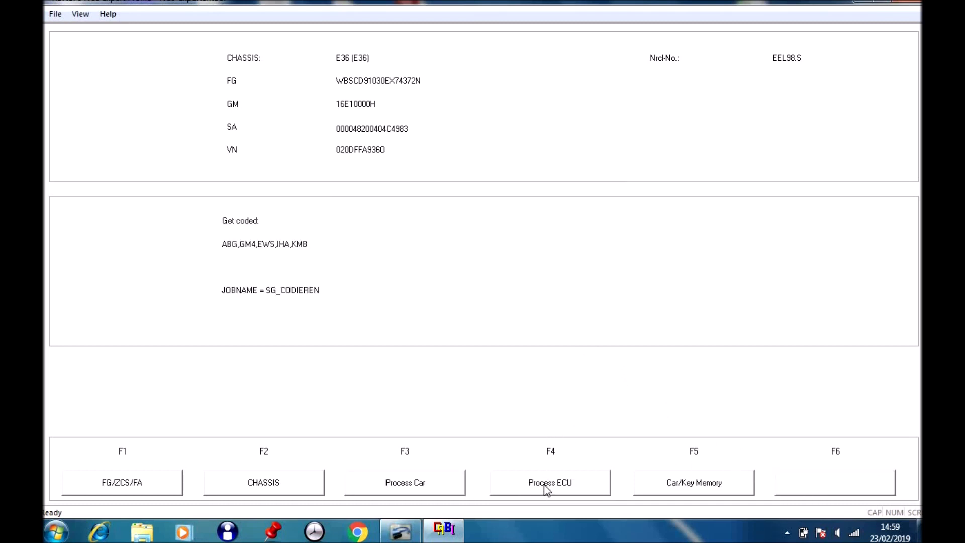
click(549, 482)
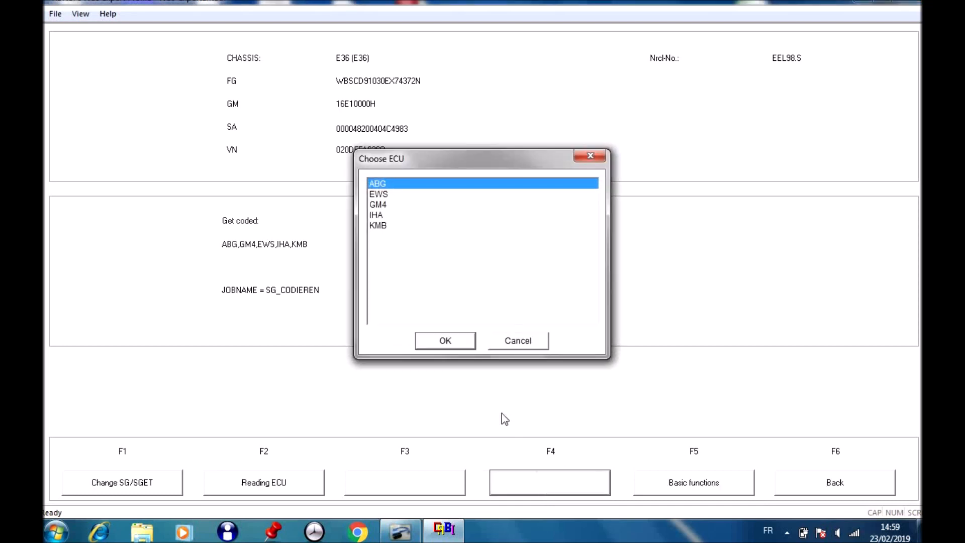
mouse_move(386, 208)
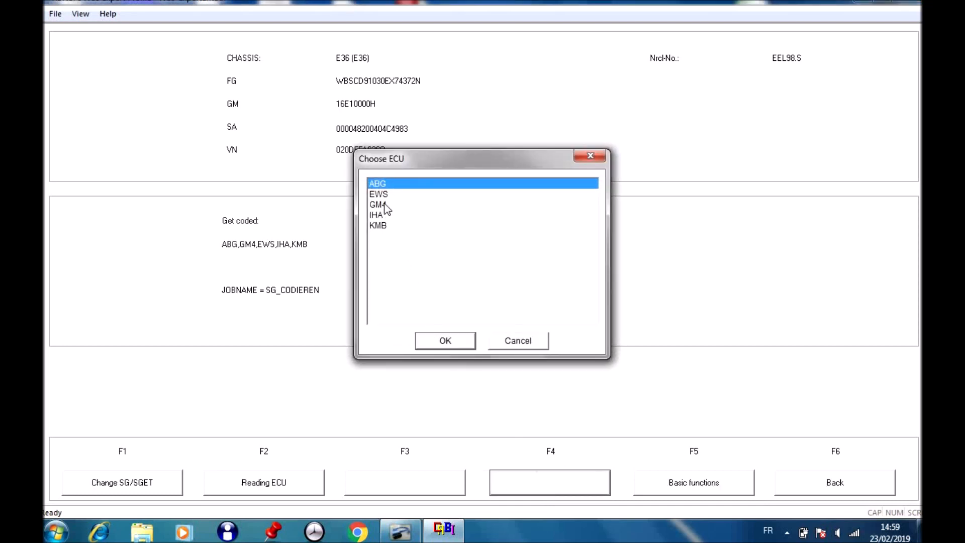
click(379, 204)
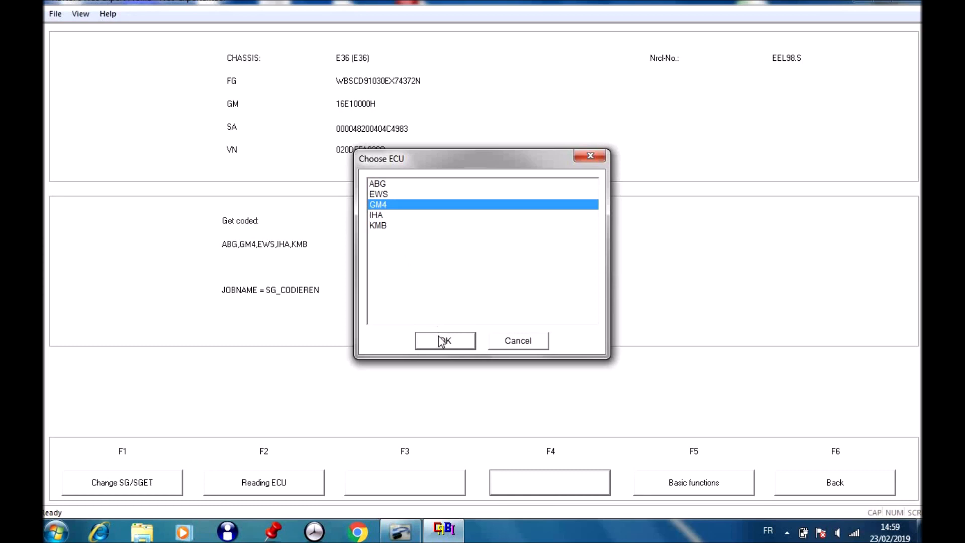
click(444, 341)
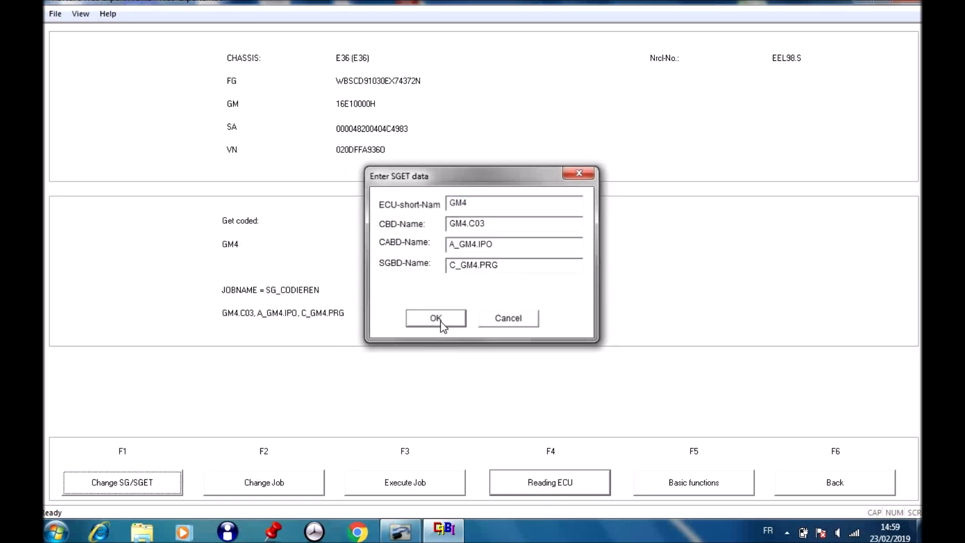
click(436, 318)
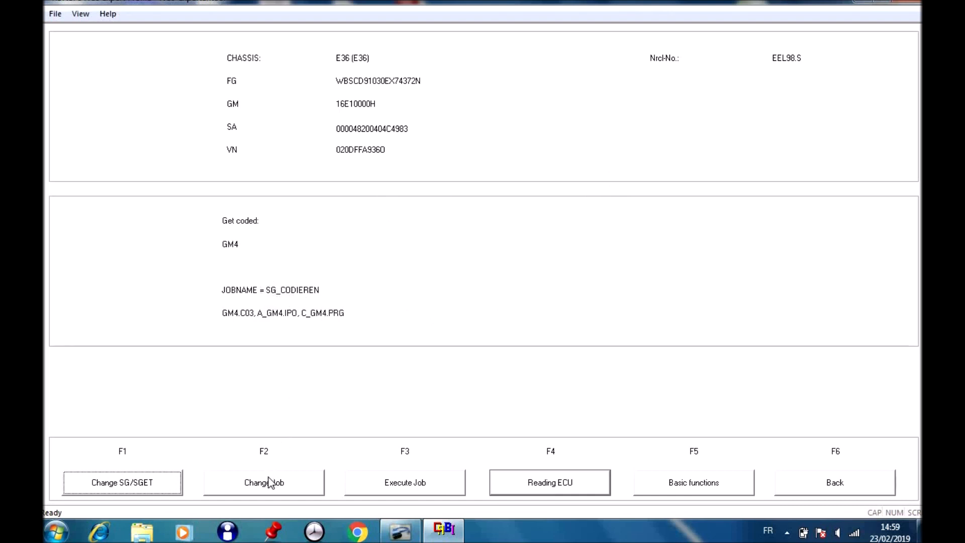
Change the GM4 job to CODIERDATEN_LESEN and execute it until 'Coding ended'
click(263, 481)
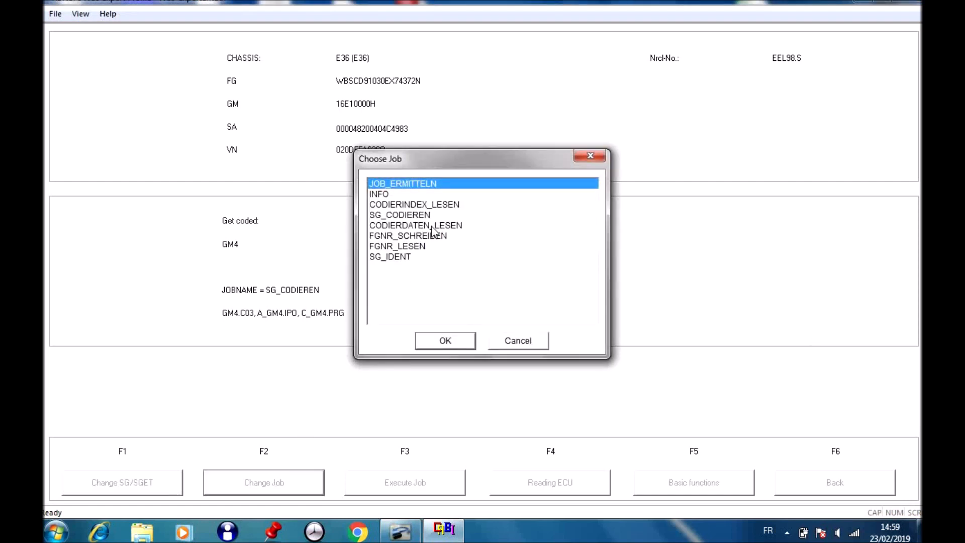
click(415, 224)
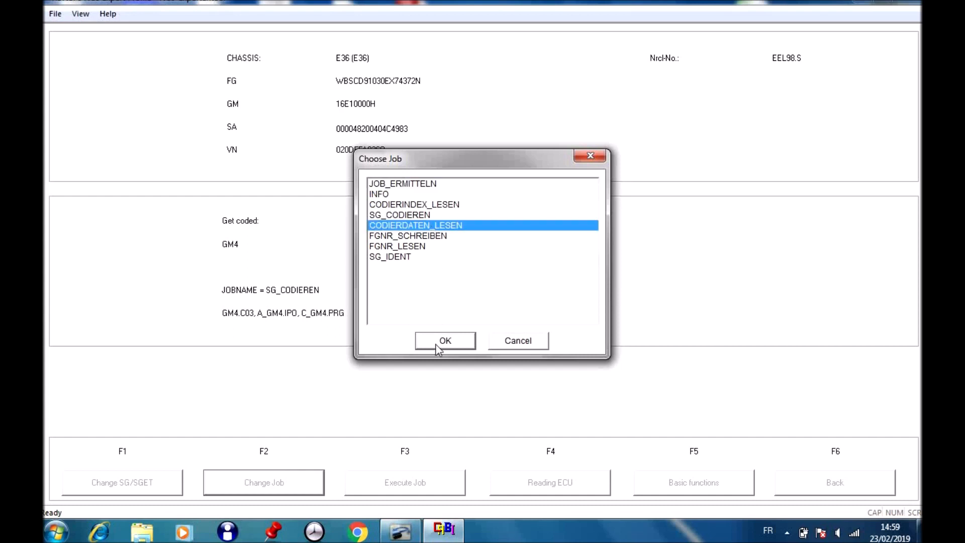
click(444, 341)
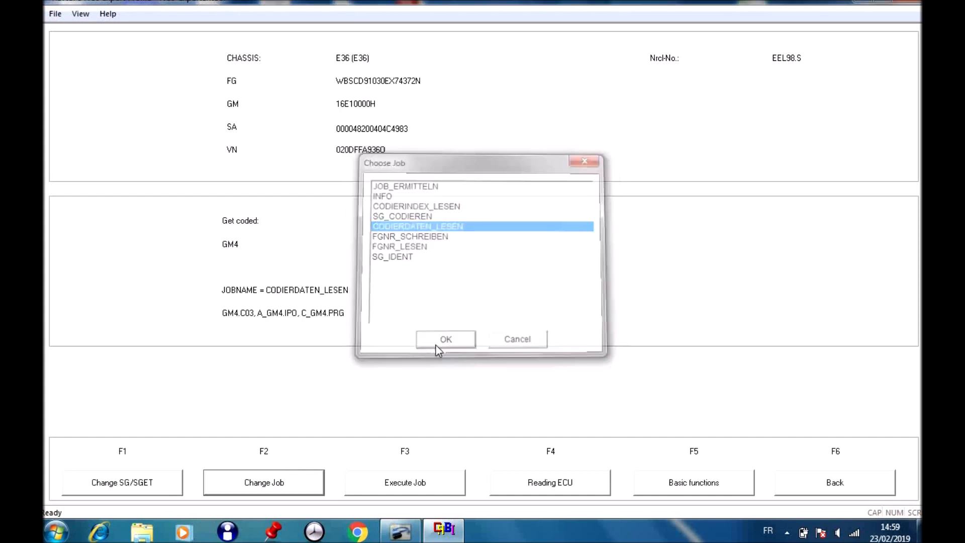
click(445, 338)
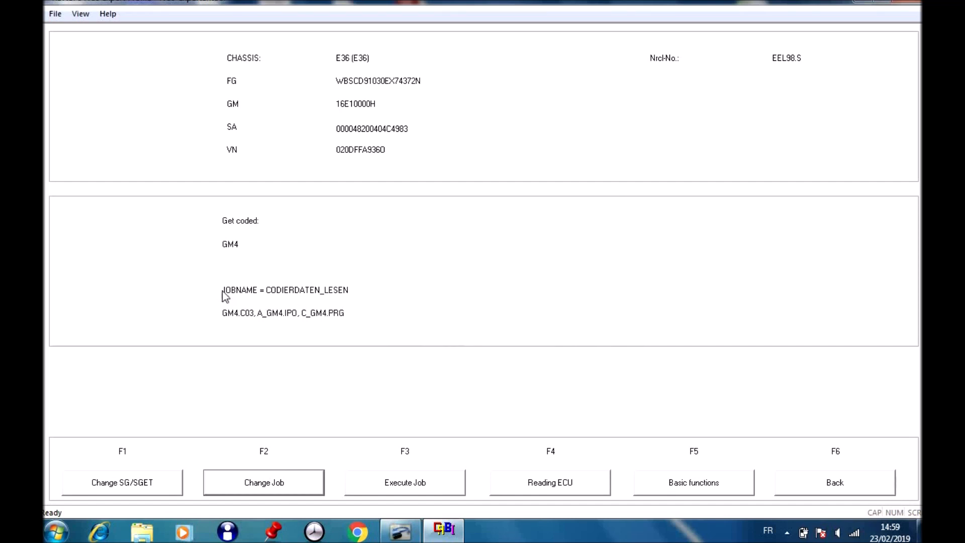
mouse_move(333, 300)
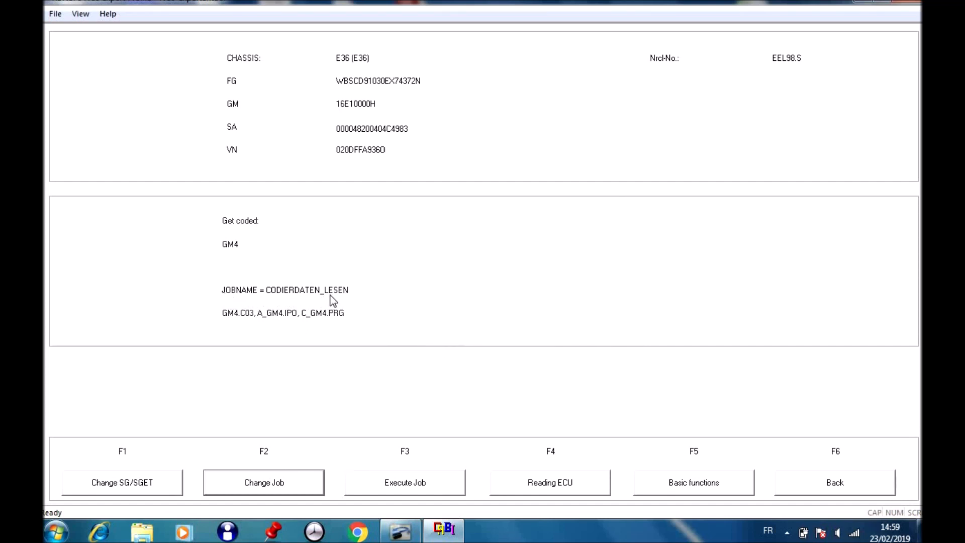
mouse_move(411, 466)
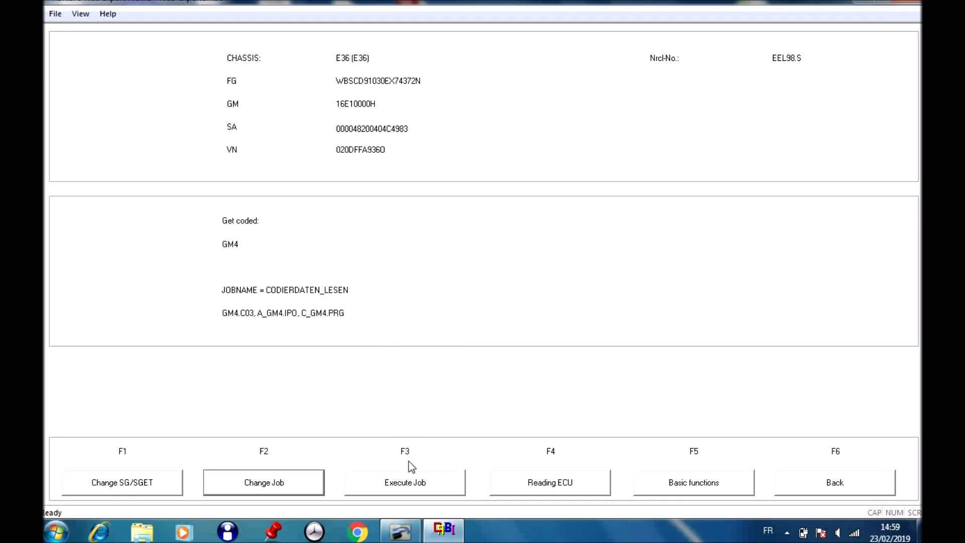
click(404, 482)
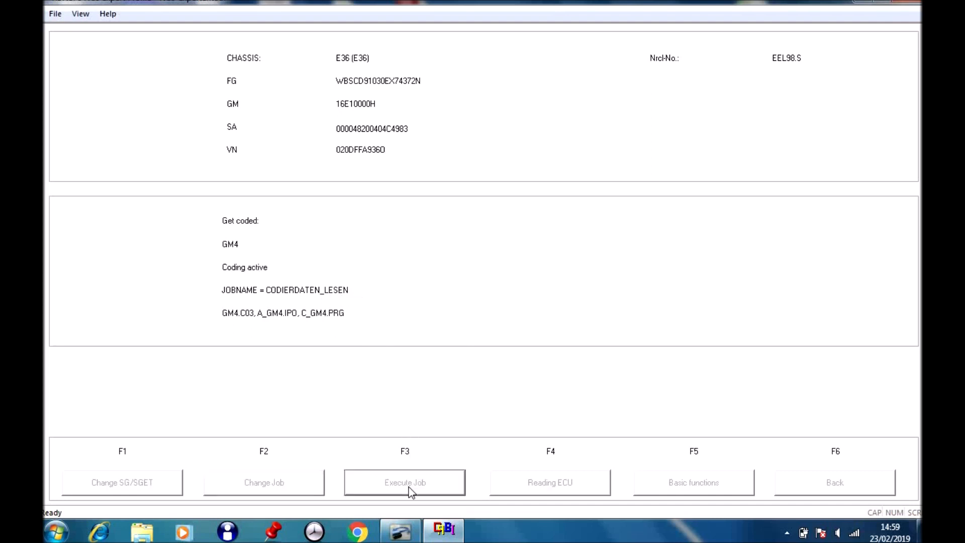
click(404, 481)
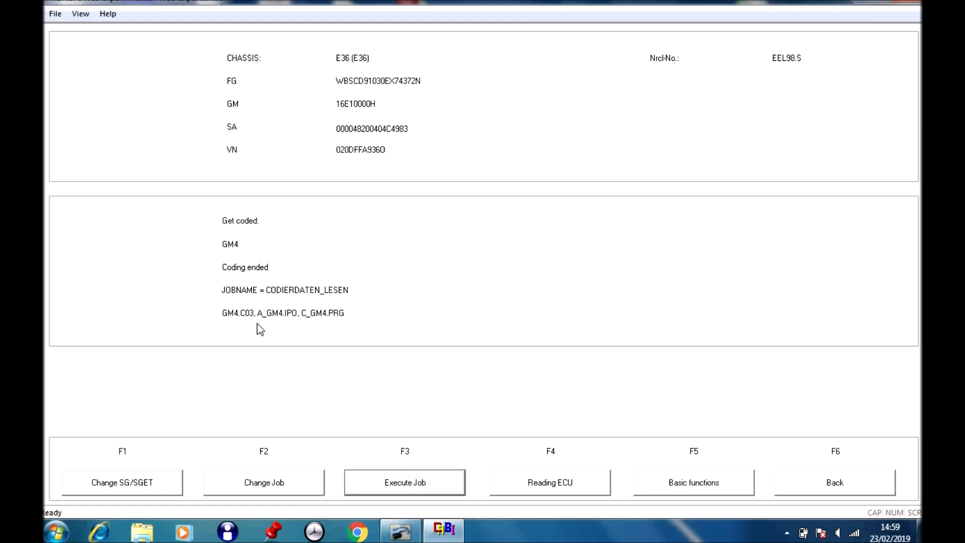
mouse_move(280, 278)
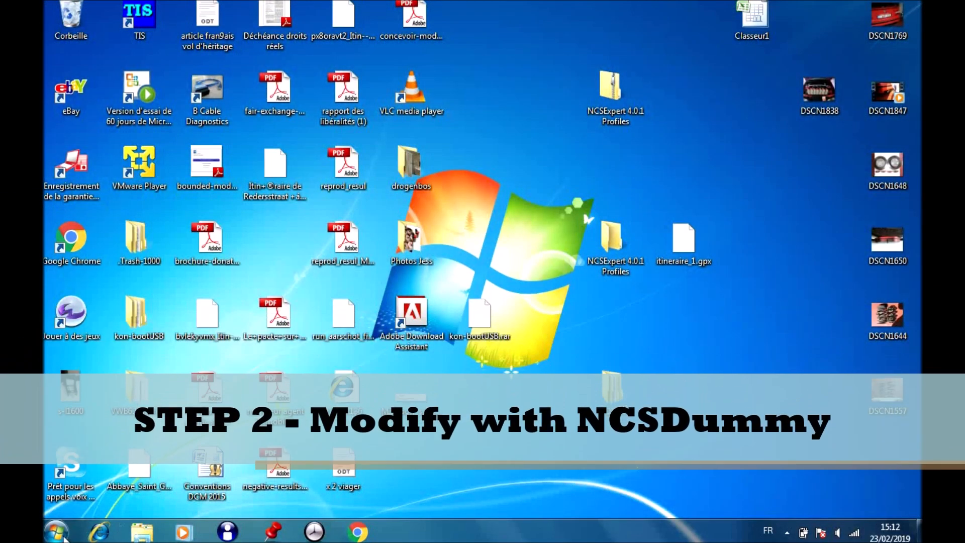
Browse to C:\NCSEXPER\WORK in Explorer to check the trace files
click(56, 531)
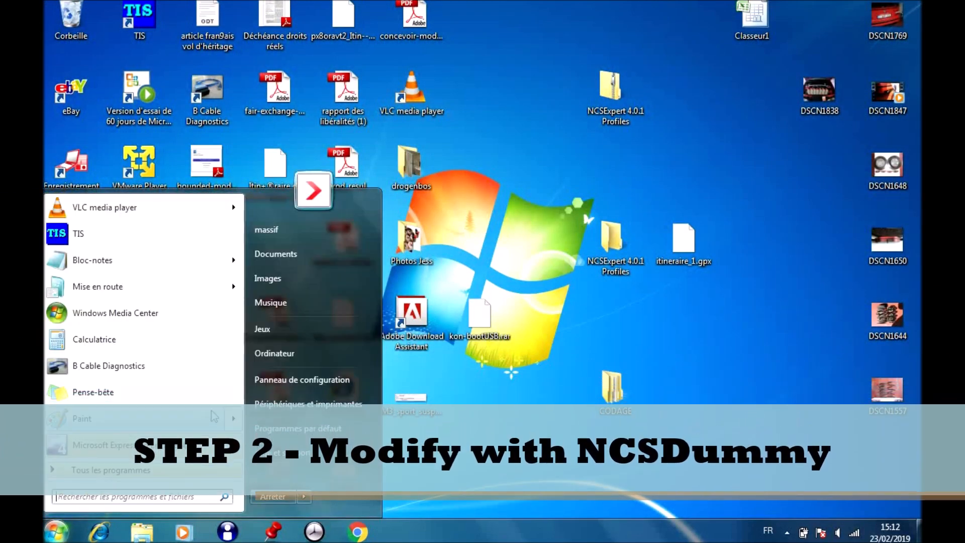
click(274, 353)
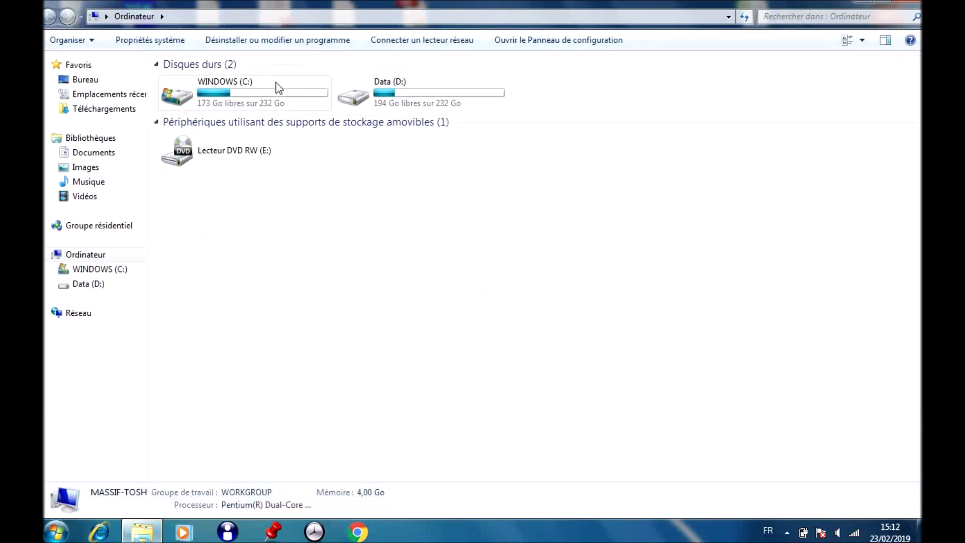
double_click(224, 93)
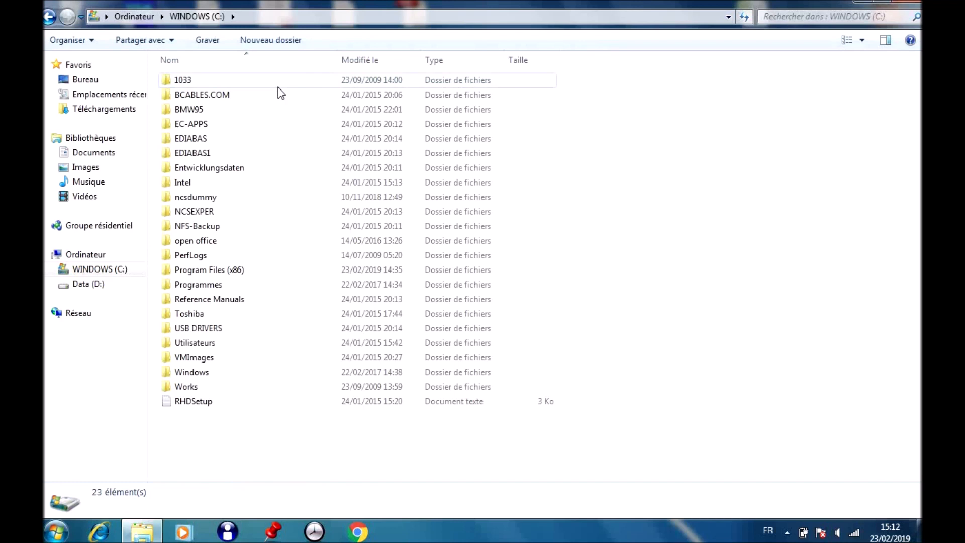
mouse_move(219, 212)
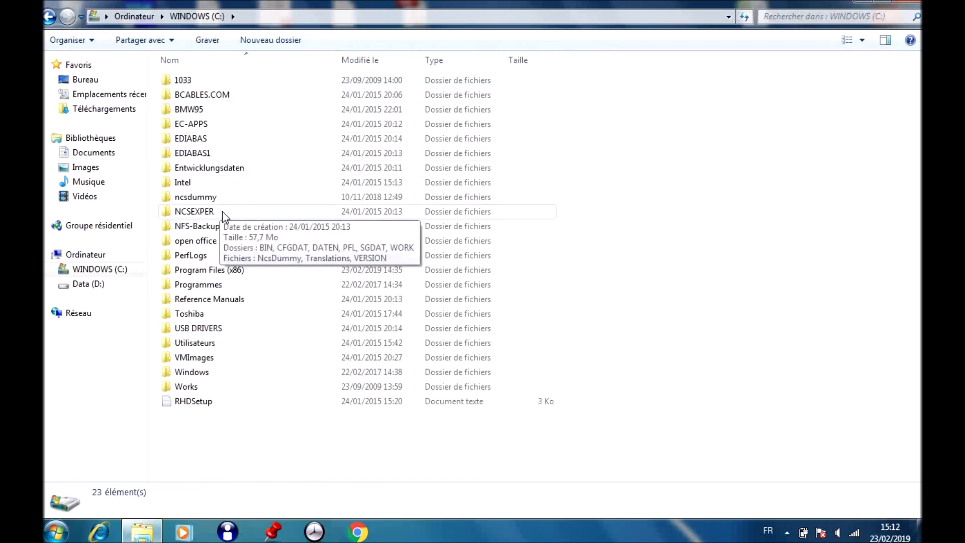
double_click(194, 211)
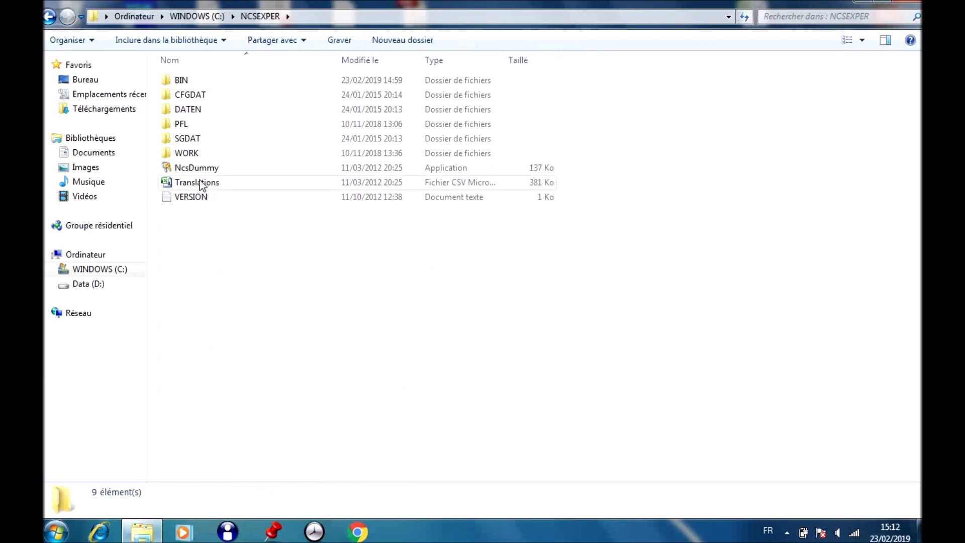
mouse_move(215, 153)
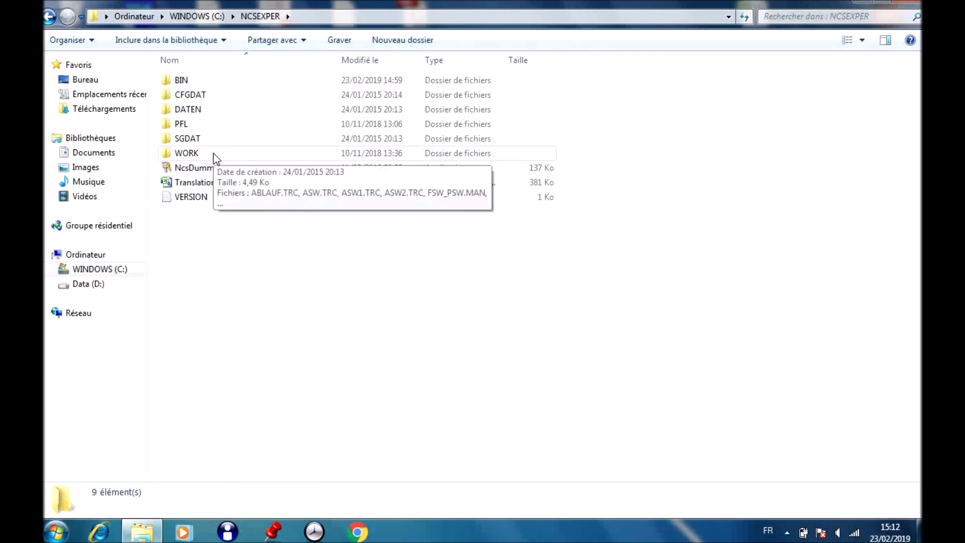
double_click(187, 153)
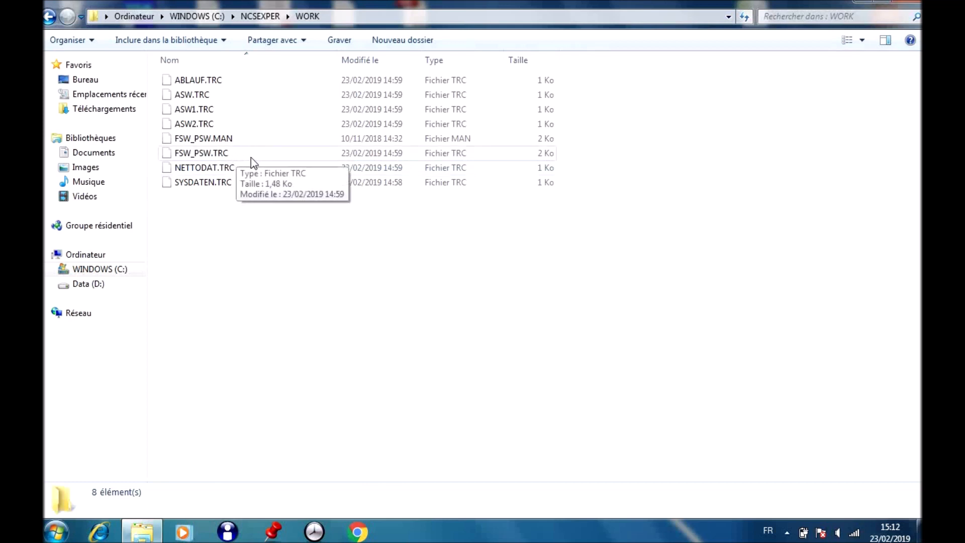
mouse_move(233, 163)
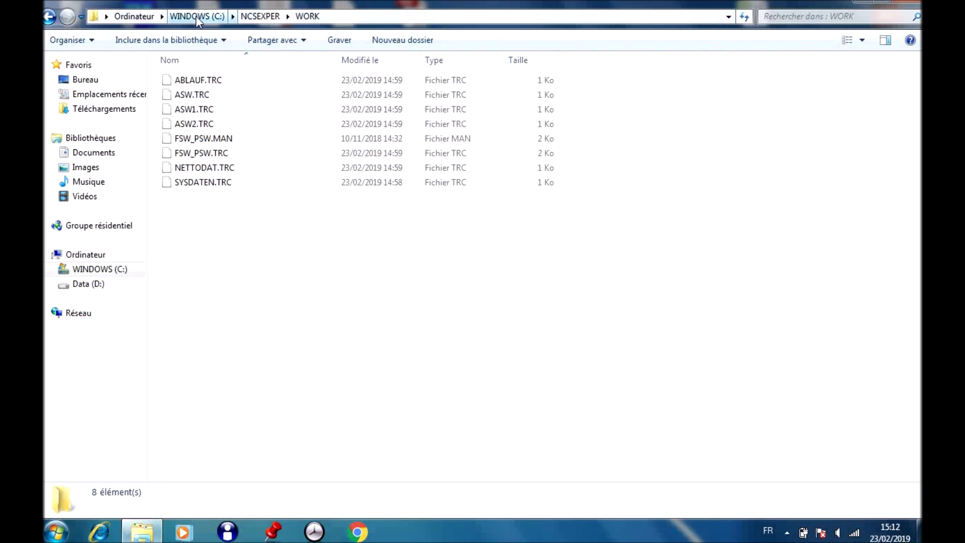
Return to C:, enter the ncsdummy folder and launch NcsDummy
click(197, 16)
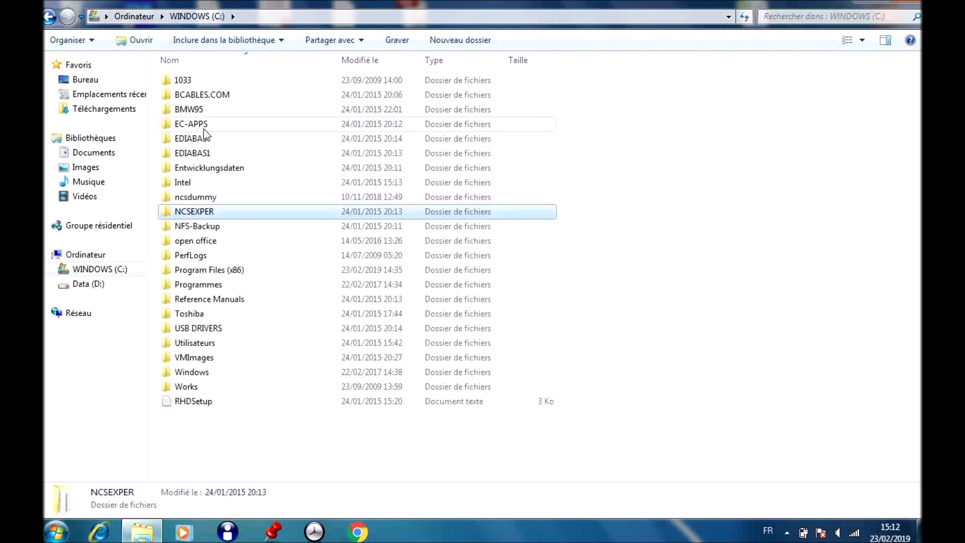
mouse_move(206, 203)
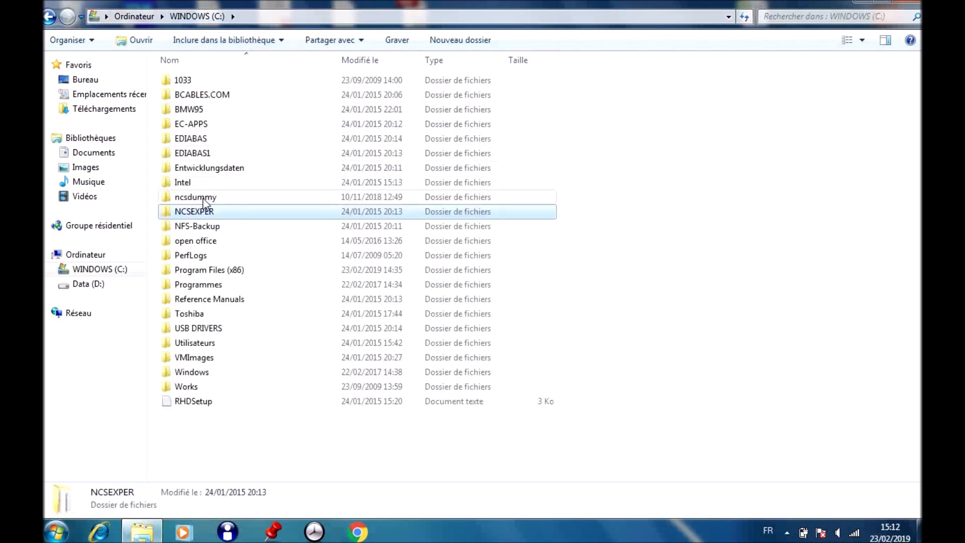
double_click(195, 196)
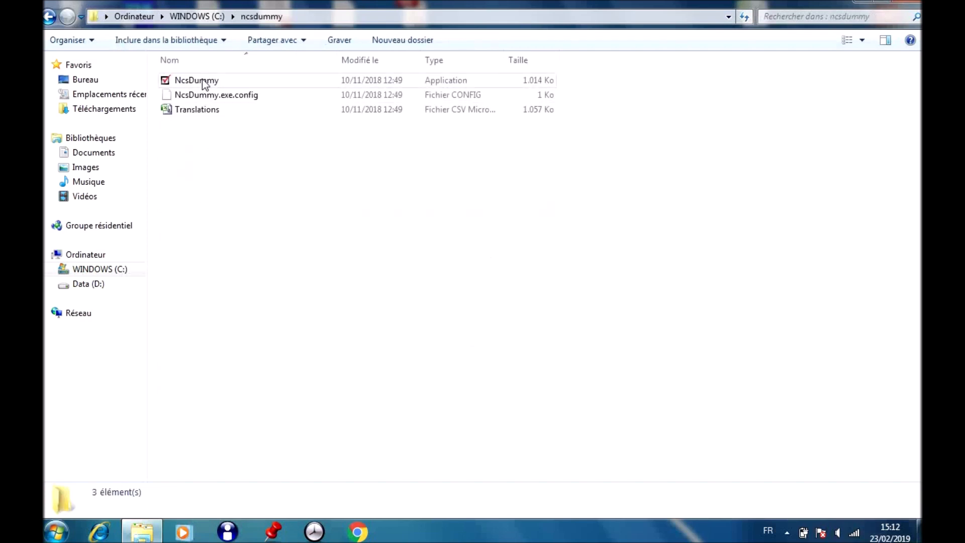
double_click(195, 81)
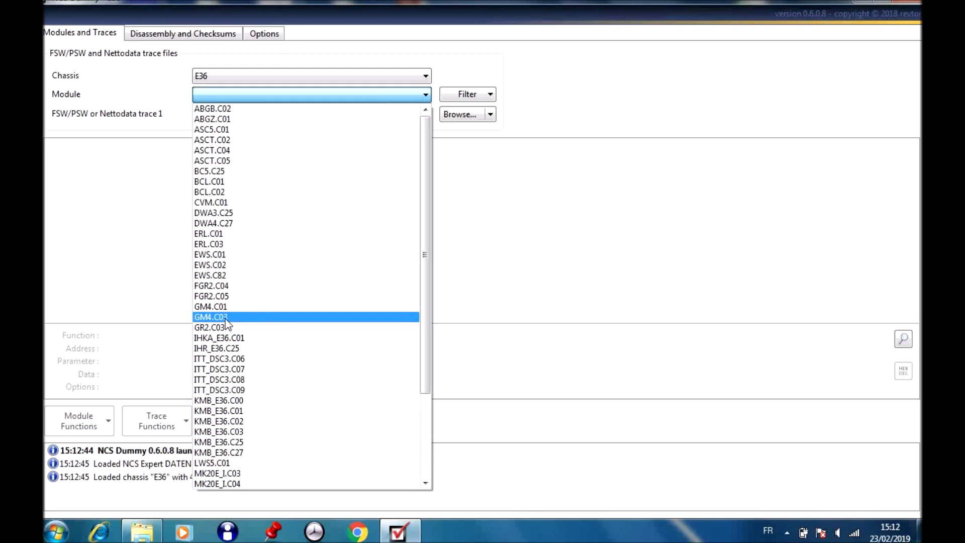
Choose module GM4.C03 and browse to C:\NCSEXPER\WORK\FSW_PSW.TRC as trace file 1
click(210, 317)
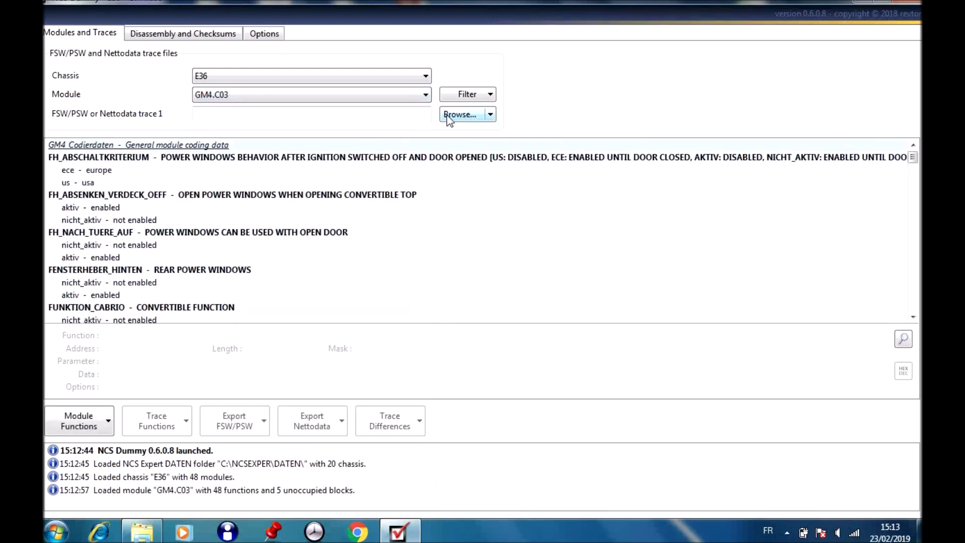
click(460, 115)
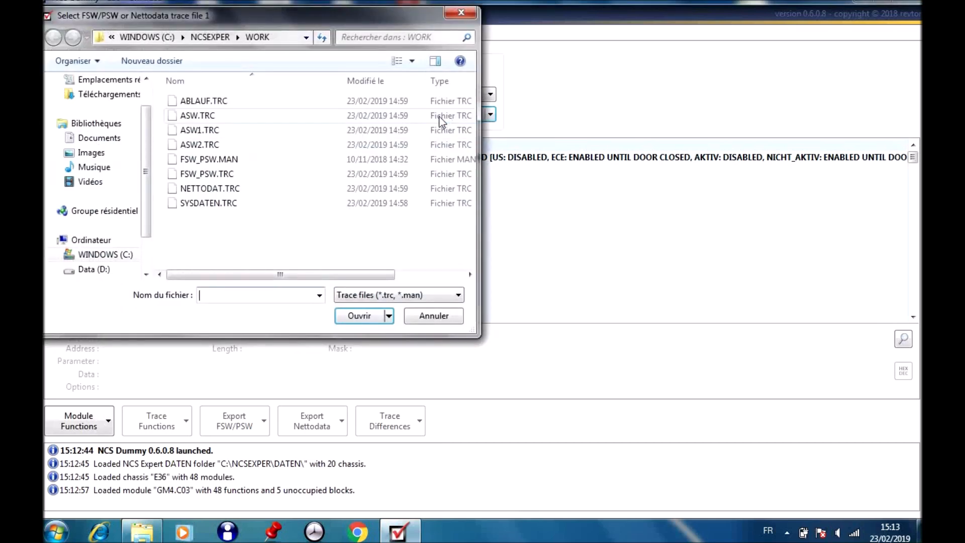
mouse_move(232, 188)
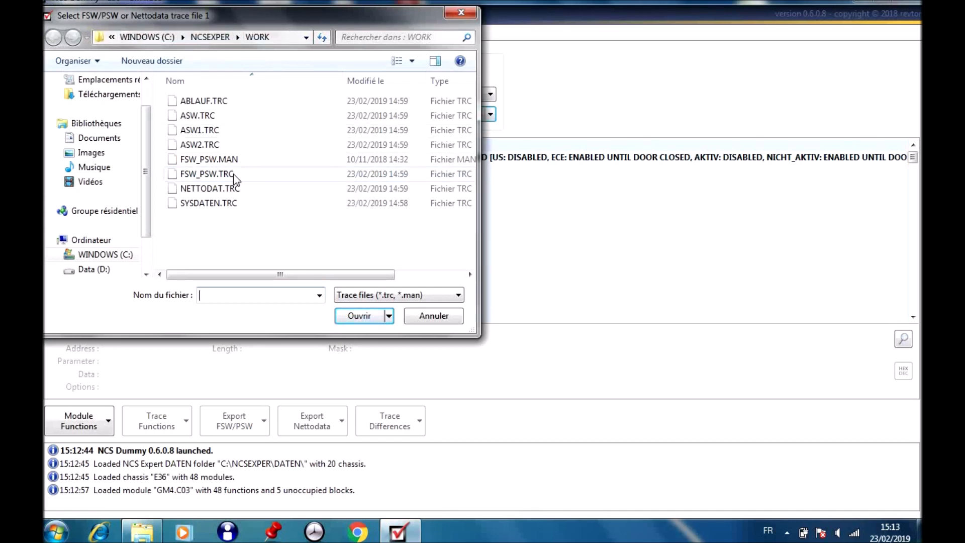
click(207, 174)
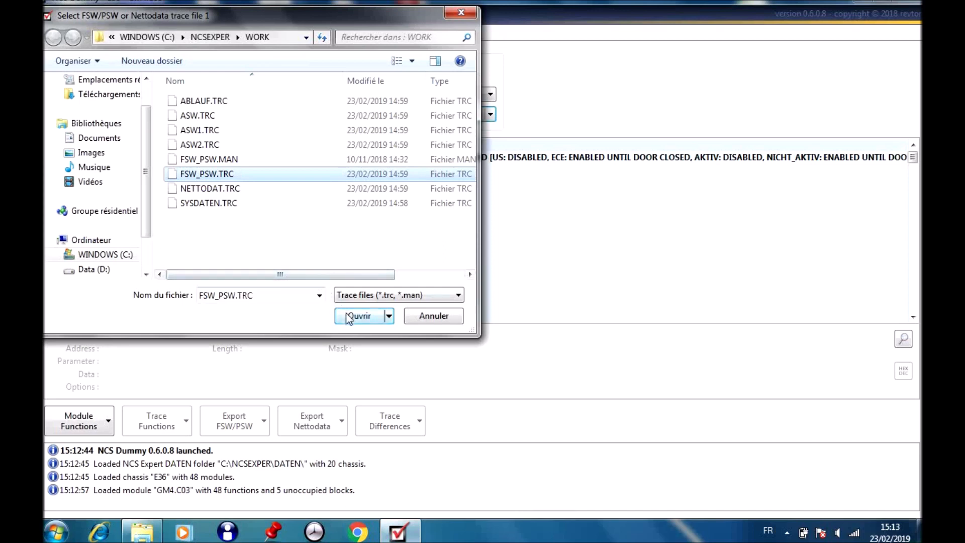
click(360, 315)
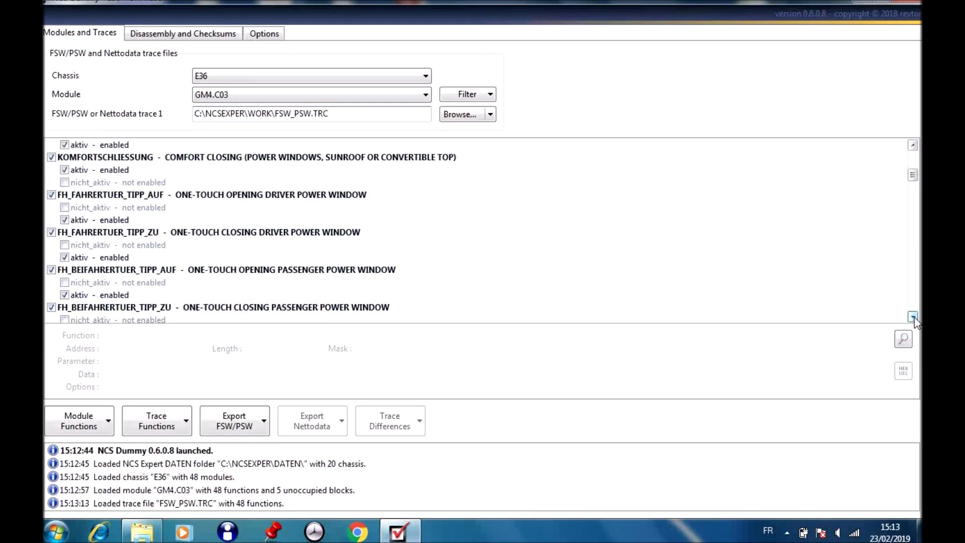
click(913, 317)
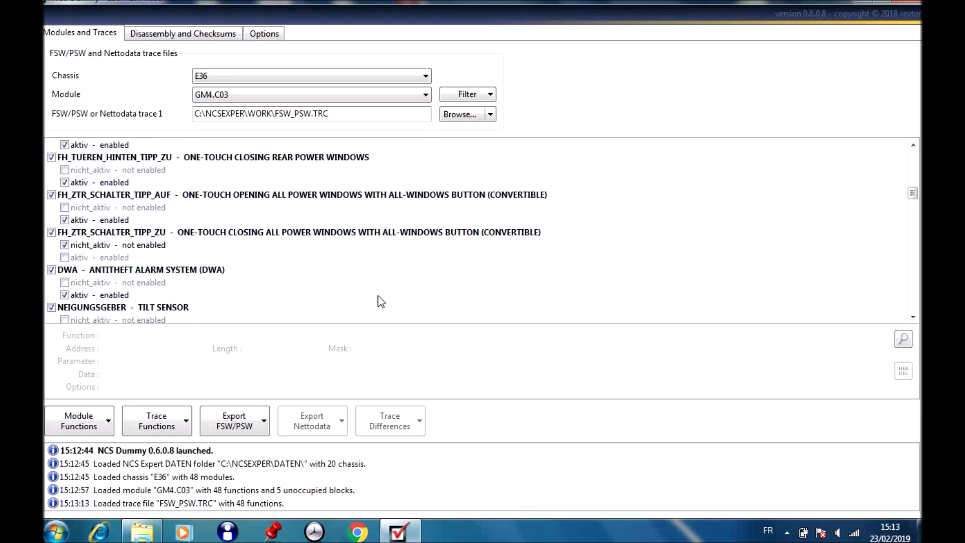
mouse_move(874, 316)
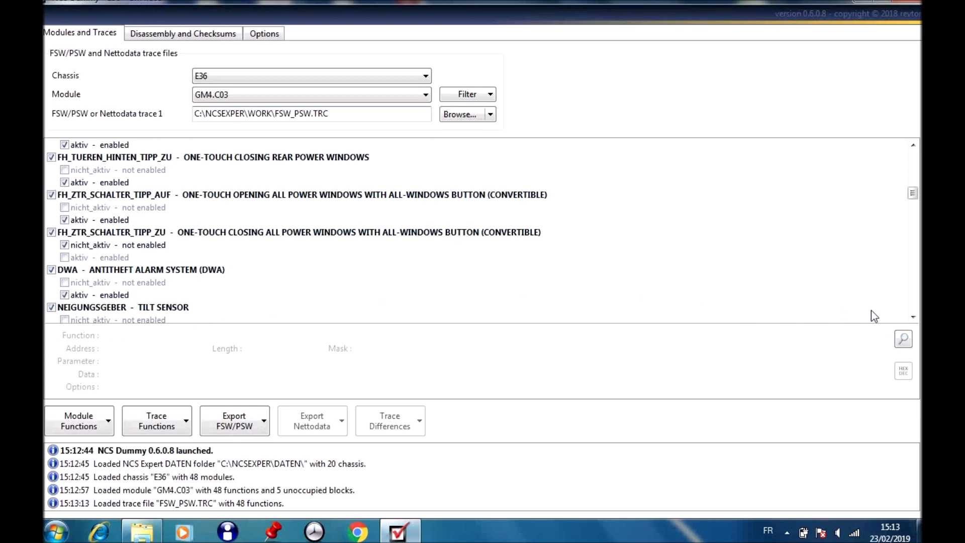
click(913, 318)
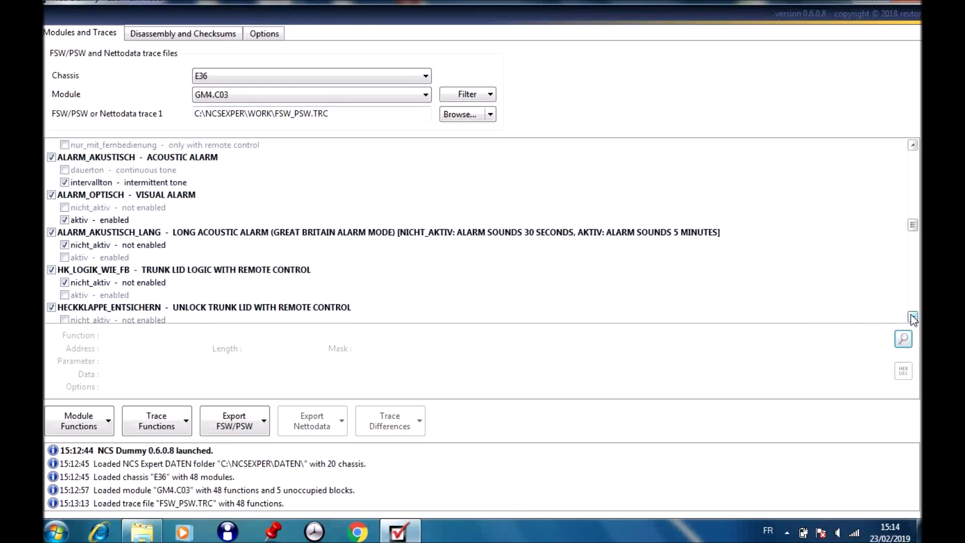
scroll(down, 3)
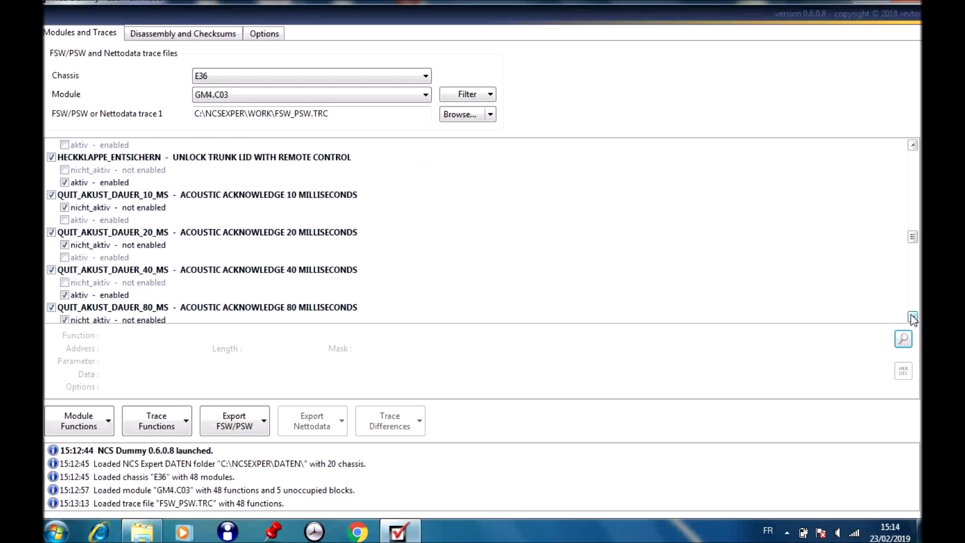
mouse_move(113, 257)
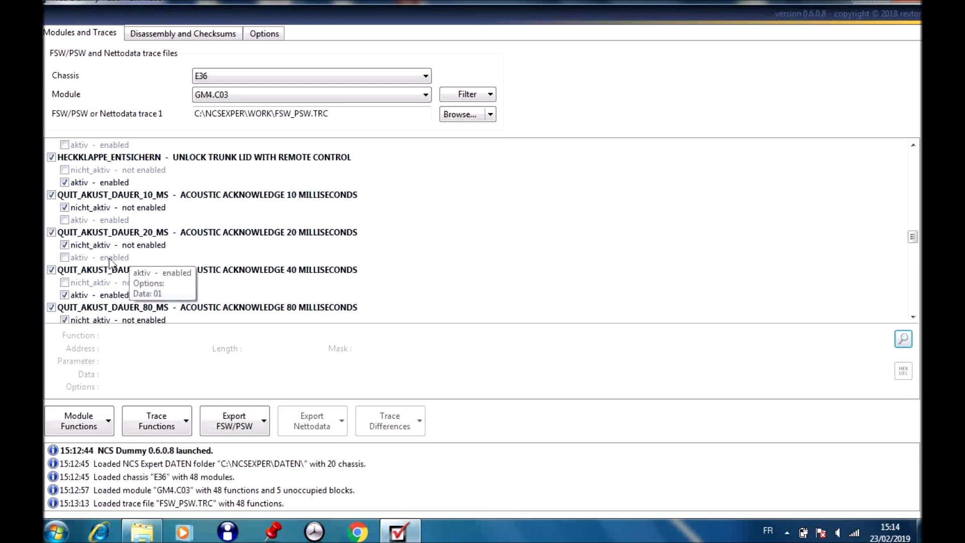
mouse_move(268, 269)
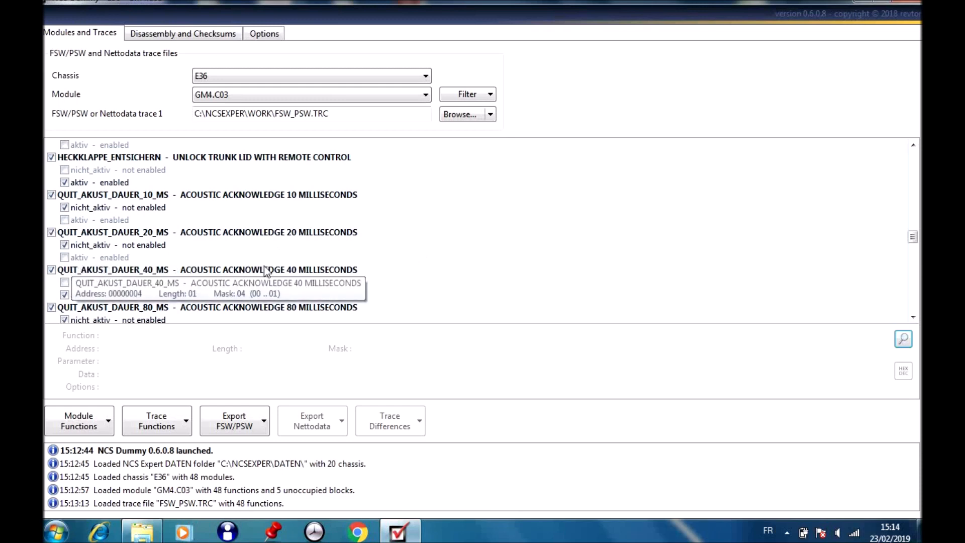
mouse_move(212, 295)
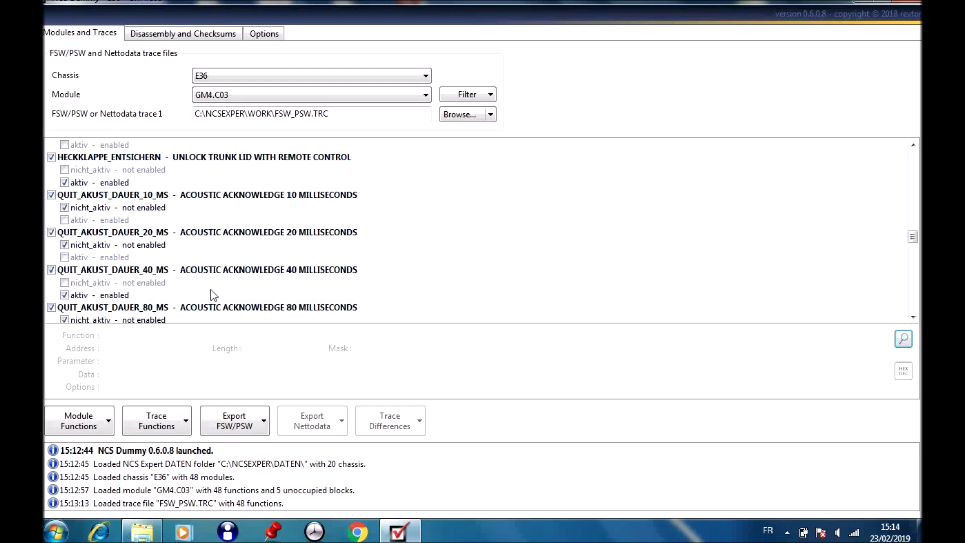
mouse_move(113, 294)
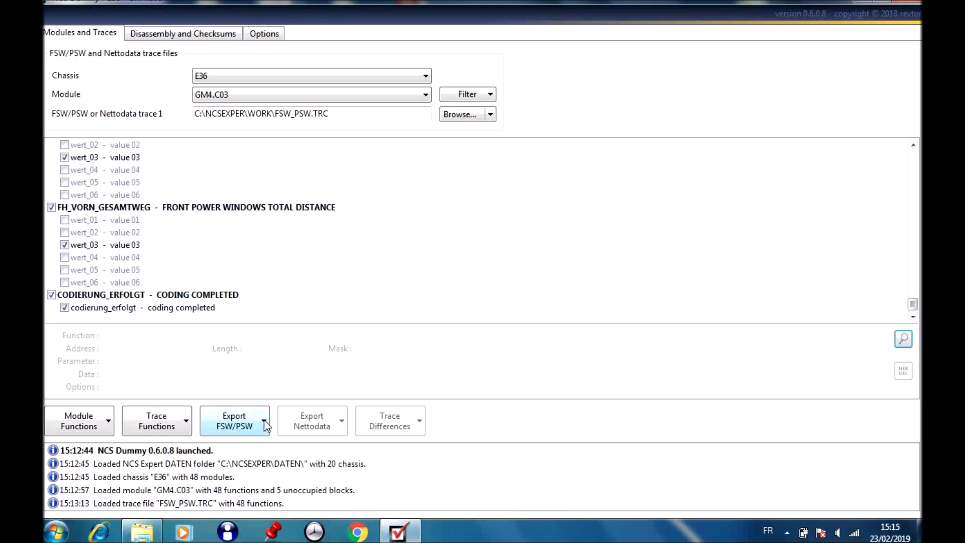
Export the GM4 coding trace as FSW_PSW.MAN, then close NCSDummy
click(234, 420)
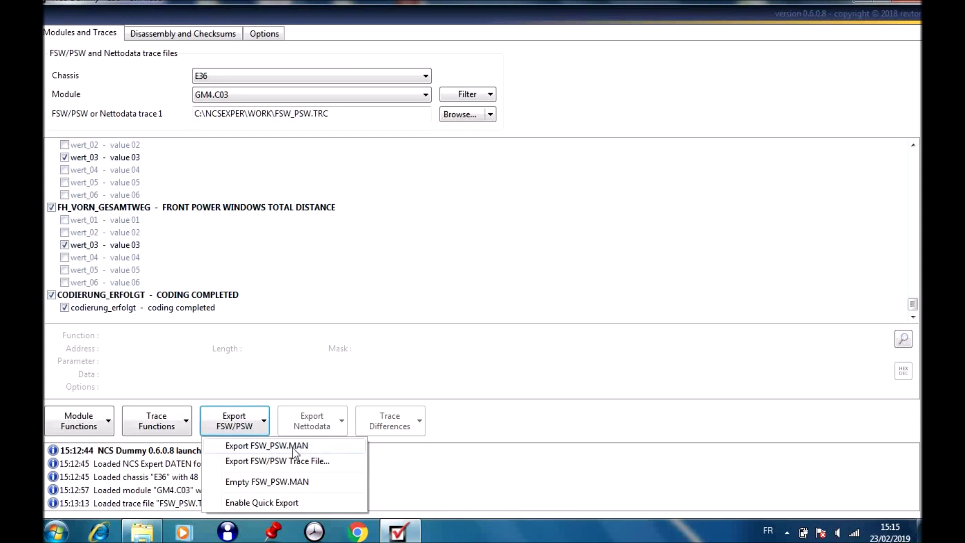
mouse_move(264, 451)
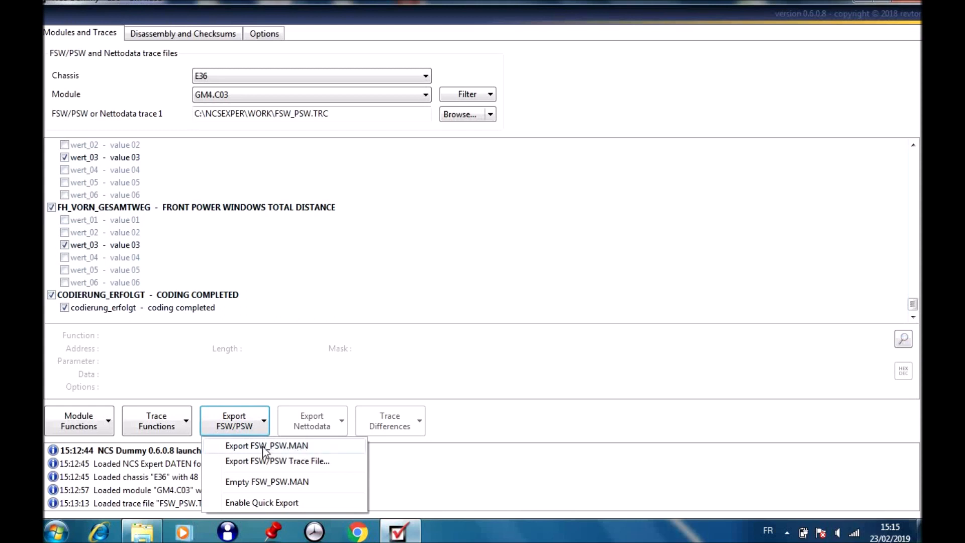
click(267, 445)
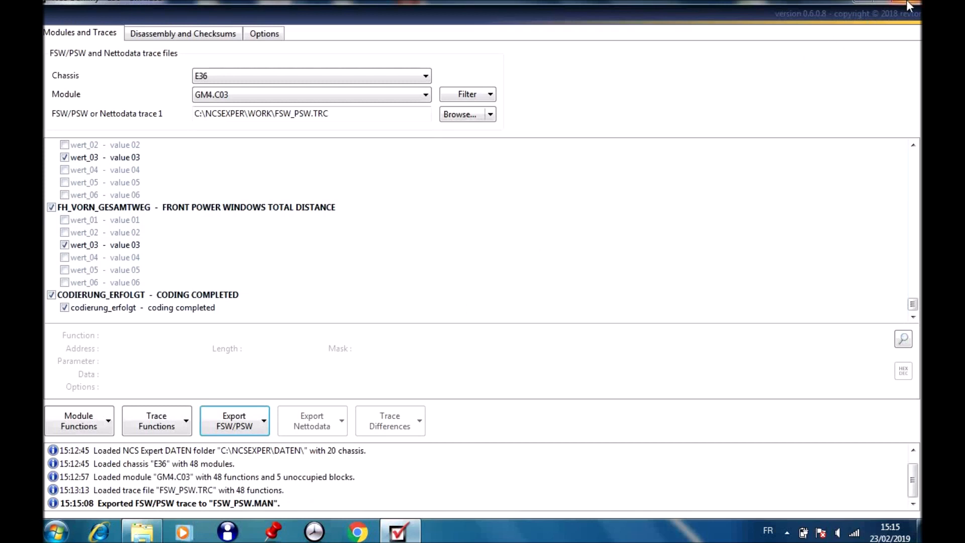
click(234, 420)
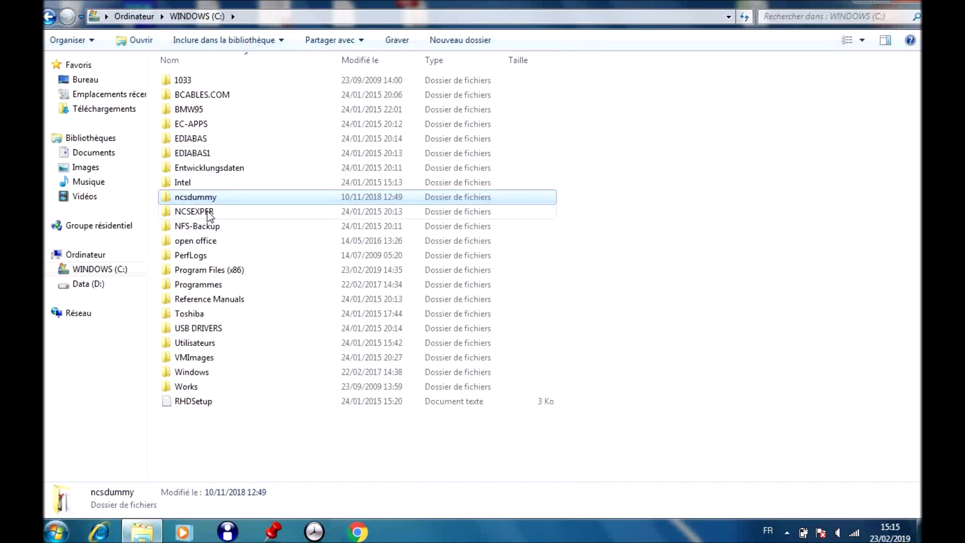
Go into C:\NCSEXPER\WORK and inspect the newly exported FSW_PSW.MAN file
double_click(194, 211)
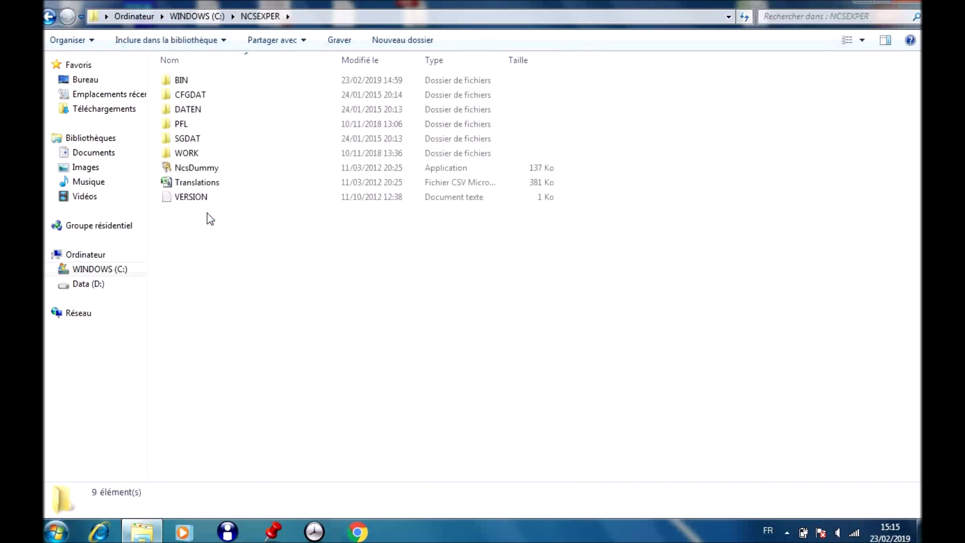
double_click(186, 153)
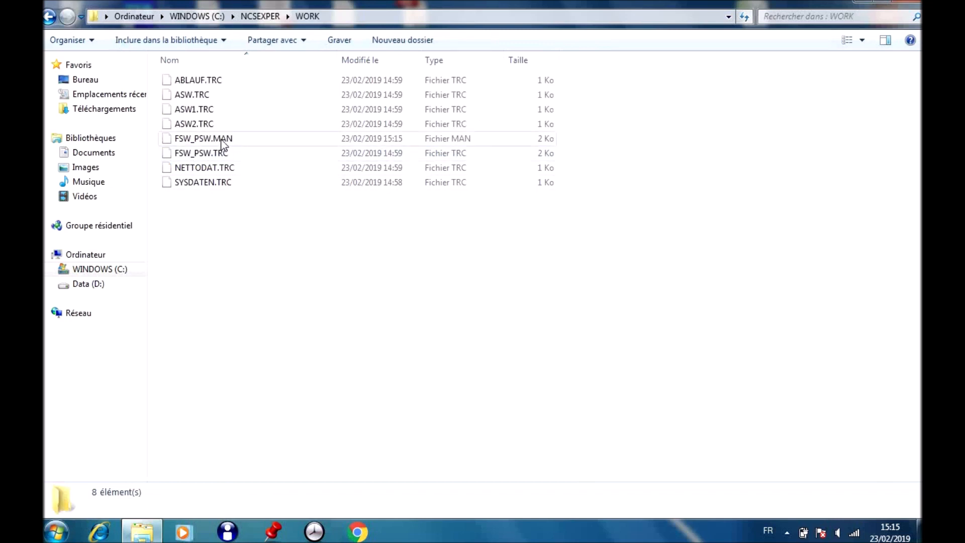
click(203, 138)
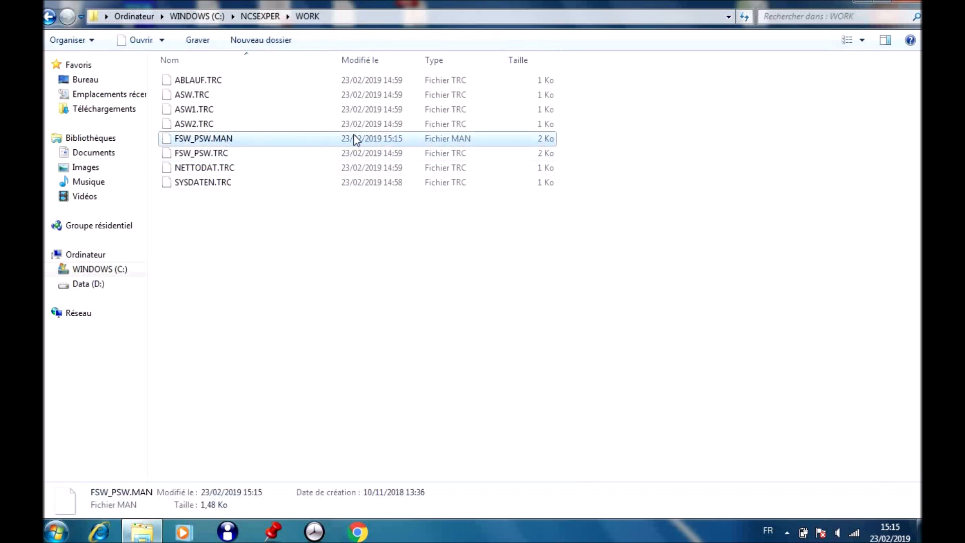
mouse_move(388, 148)
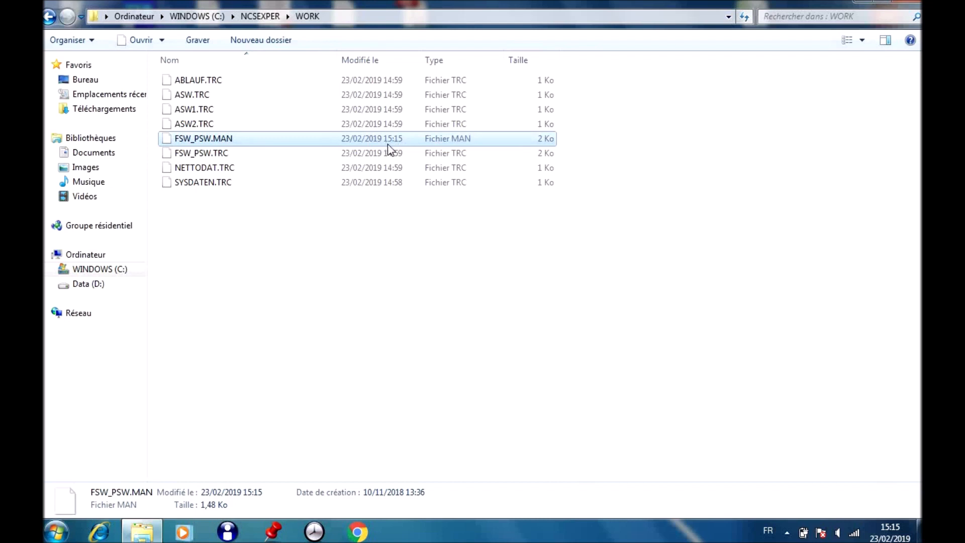
mouse_move(833, 509)
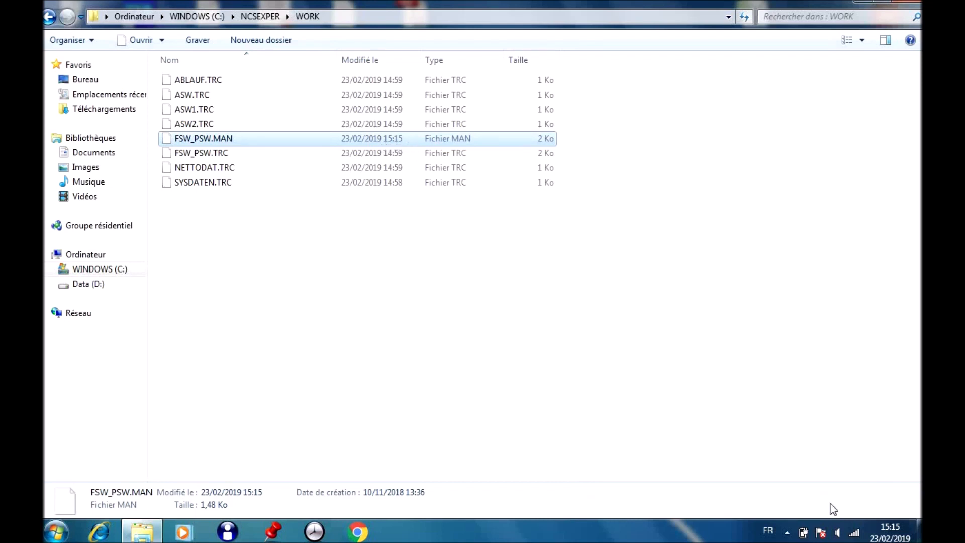
mouse_move(884, 496)
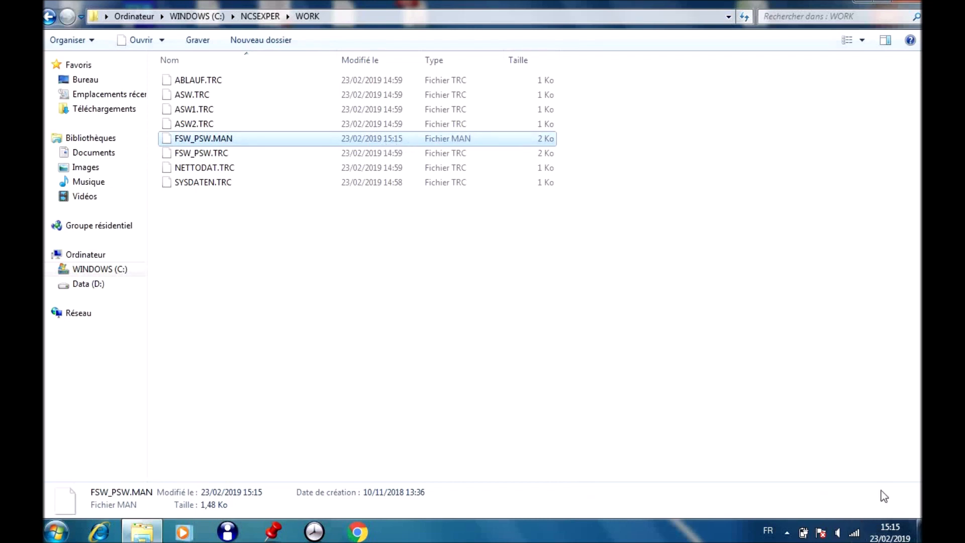
mouse_move(336, 278)
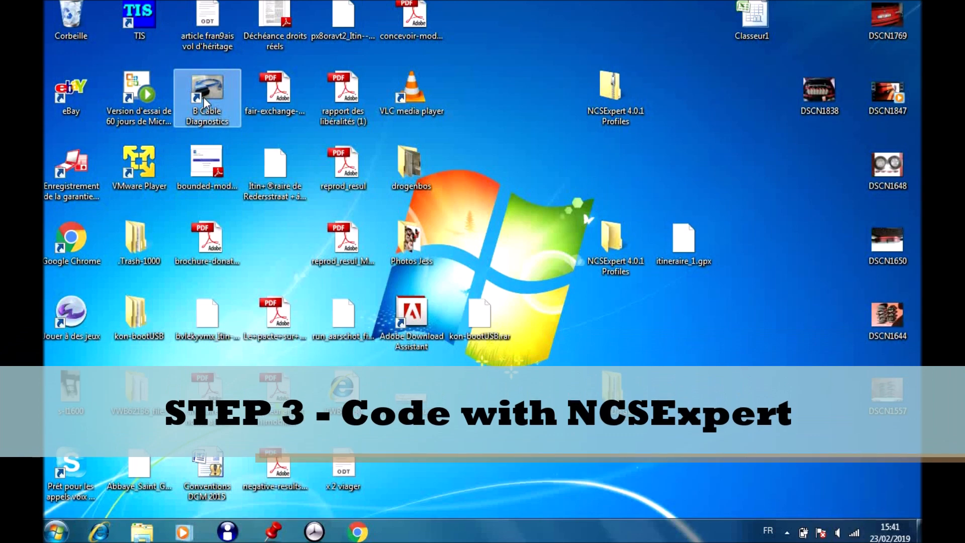
Relaunch the BCables suite and start NCS Expert with empty chassis and coding fields
double_click(207, 92)
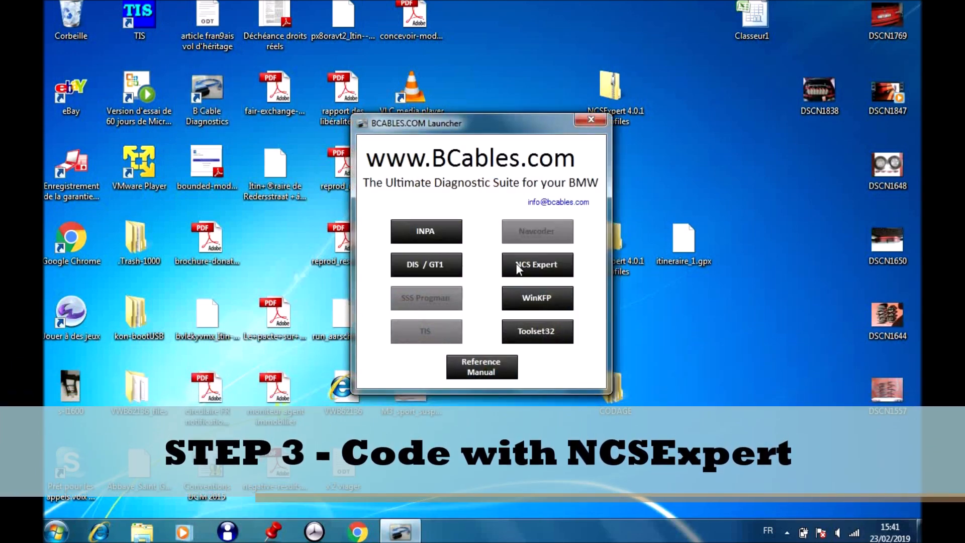
click(536, 264)
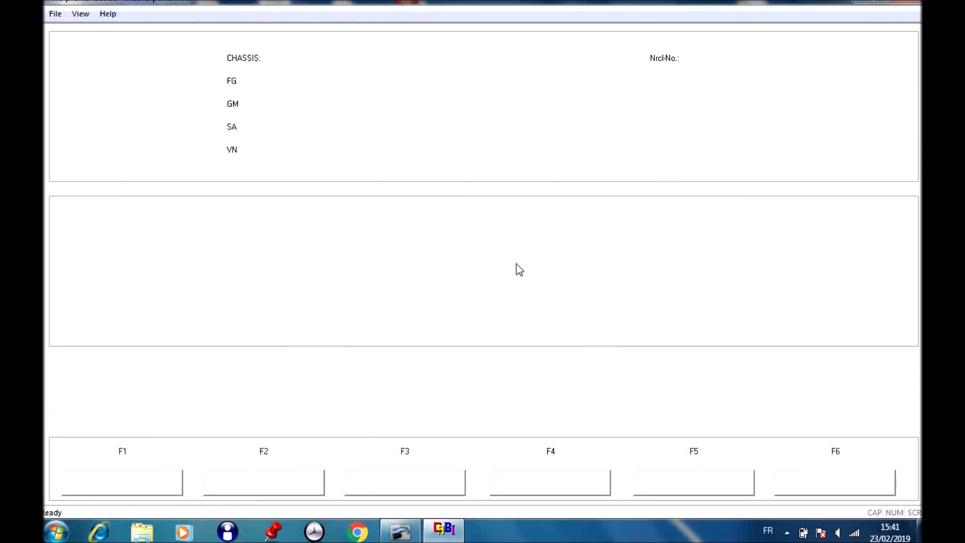
mouse_move(83, 32)
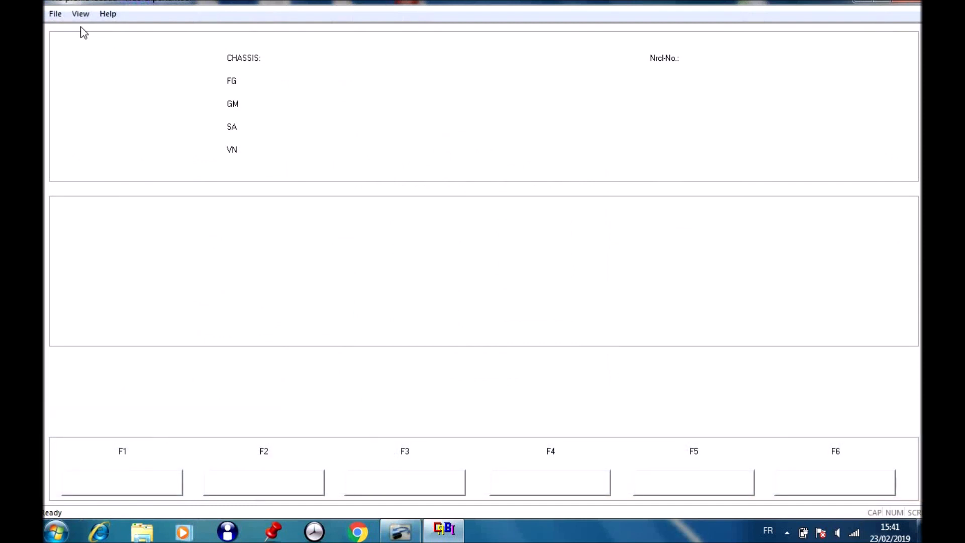
Load Revtor's NCS Expert Profile and bring up the FG/ZCS/FA identification submenu
click(54, 13)
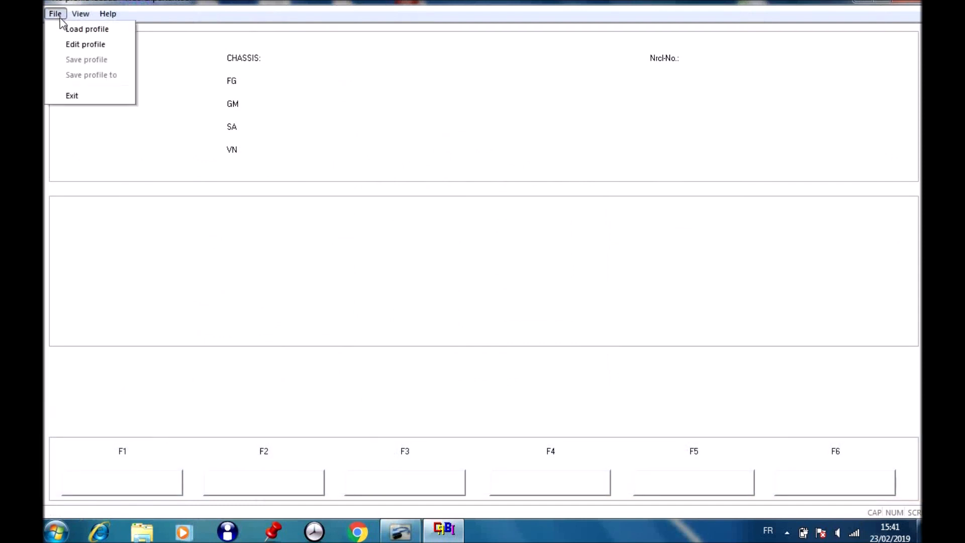
click(86, 30)
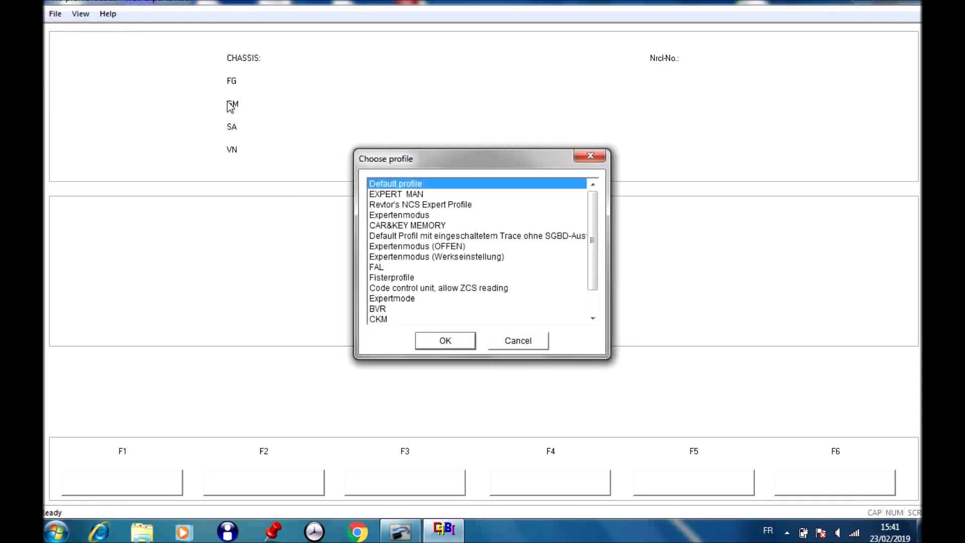
mouse_move(421, 209)
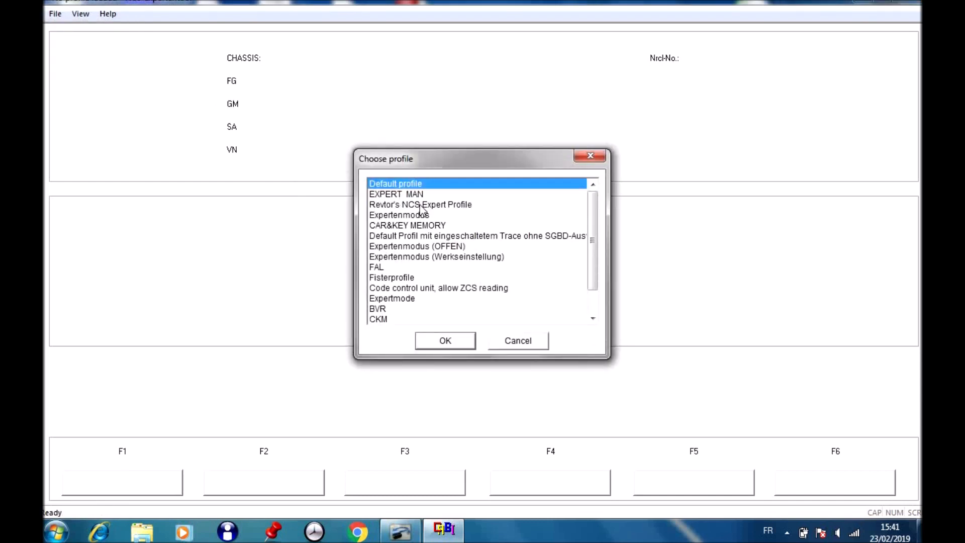
click(420, 204)
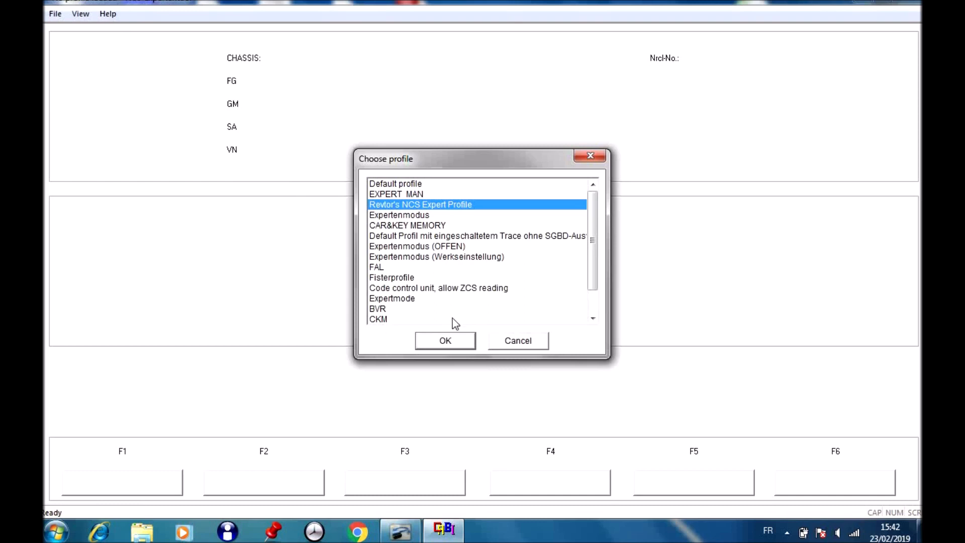
click(445, 341)
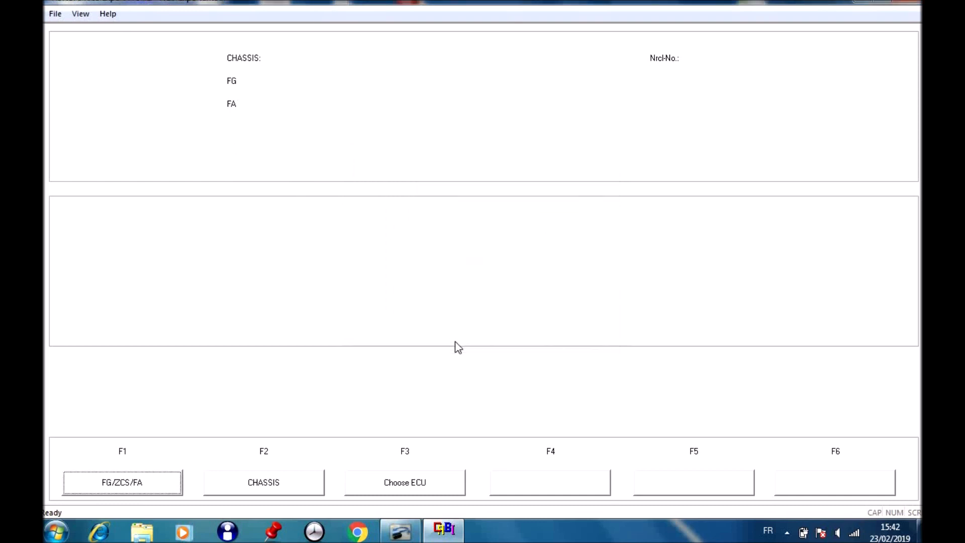
mouse_move(323, 398)
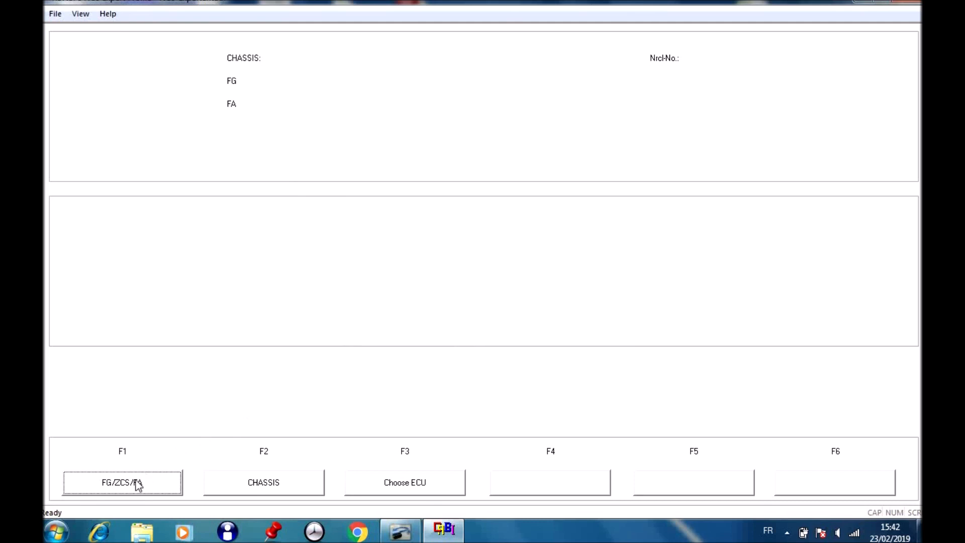
click(123, 481)
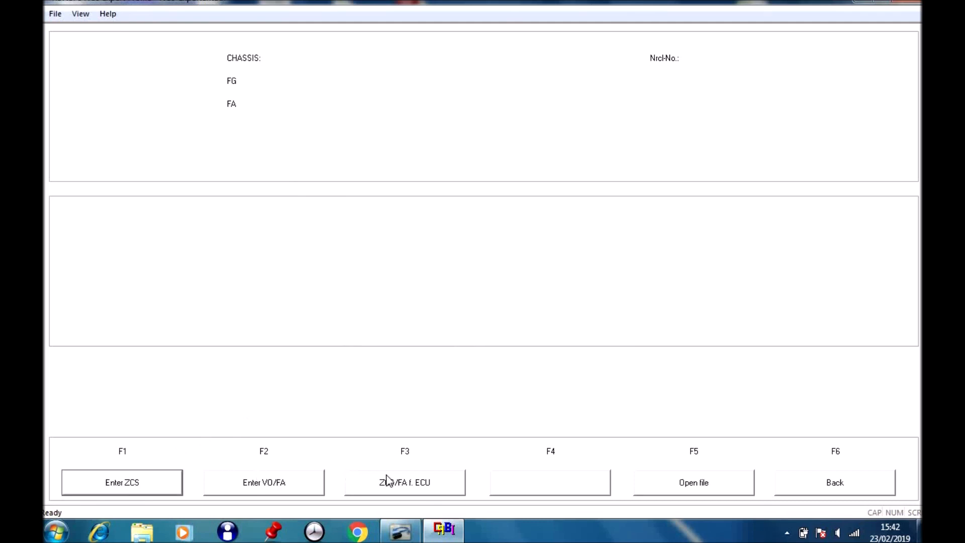
Read the vehicle order via ZCS/FA f. ECU, choosing chassis E36 and the EWS module
click(404, 482)
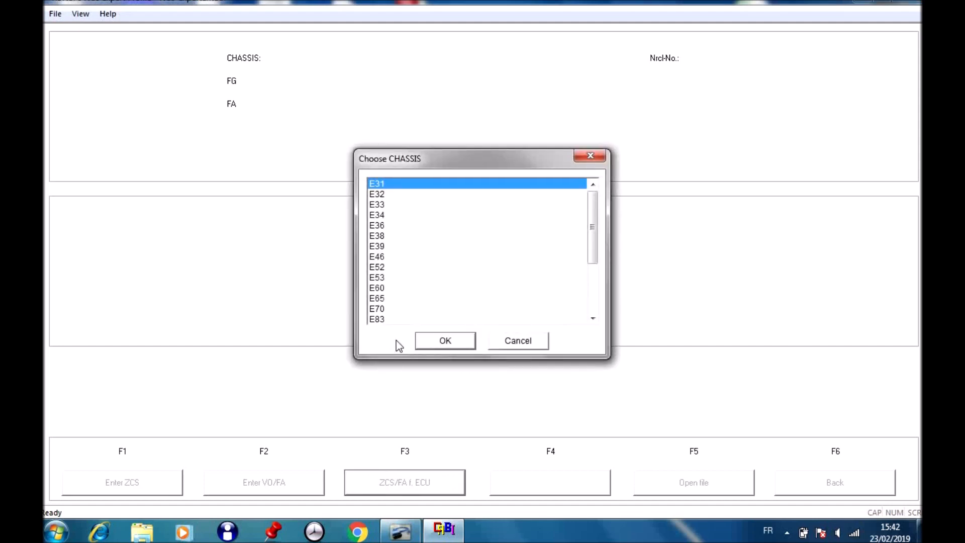
click(376, 225)
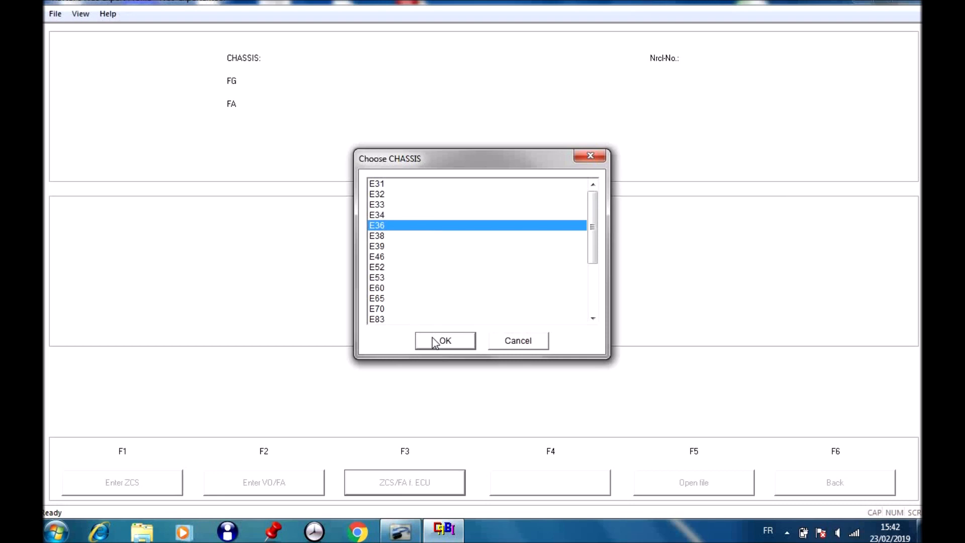
click(445, 340)
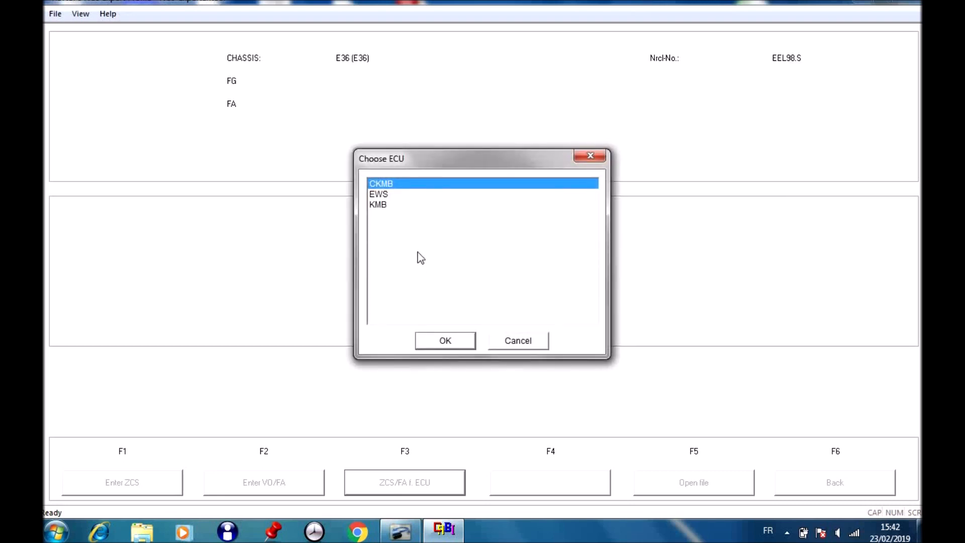
mouse_move(388, 196)
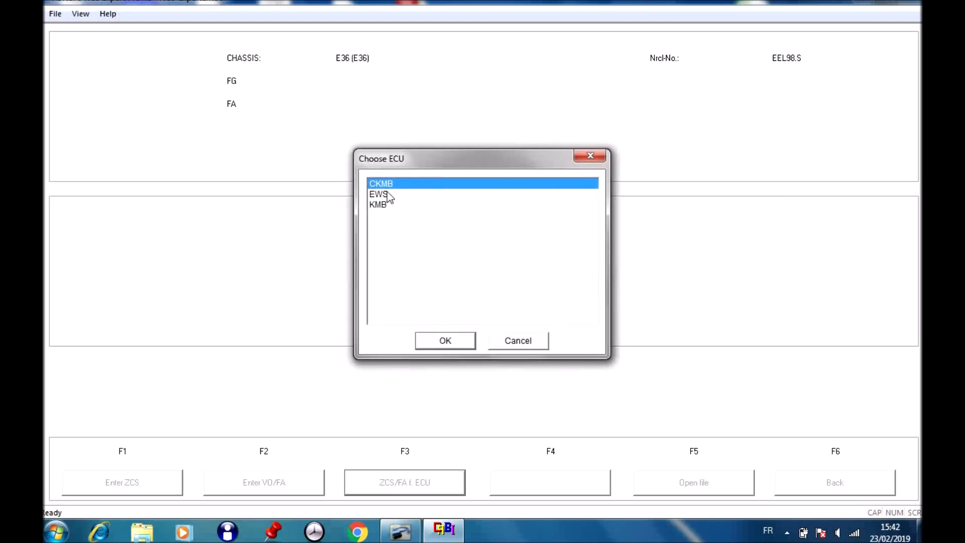
click(378, 194)
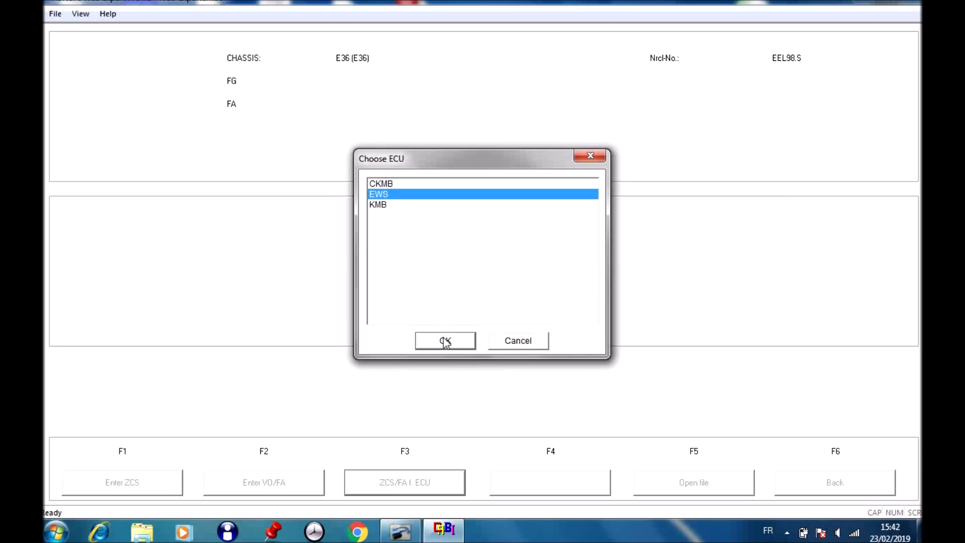
click(444, 341)
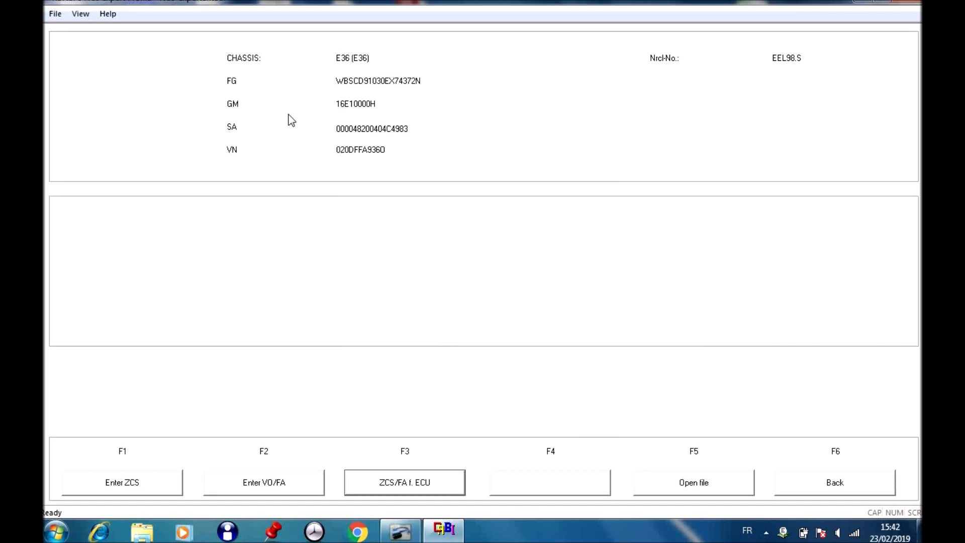
mouse_move(455, 231)
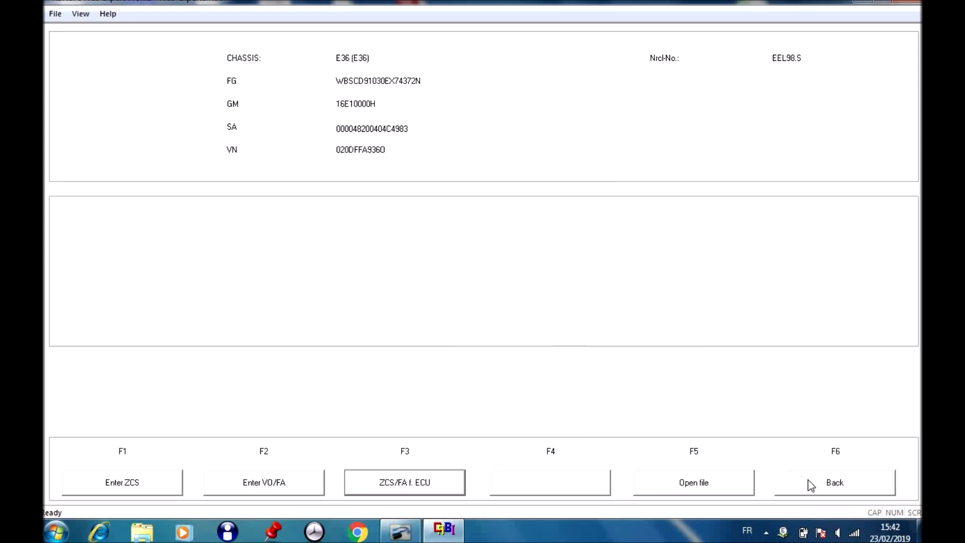
Process ECU GM4 and accept its coding files GM4.C03, A_GM4.IPO and C_GM4.PRG
click(404, 481)
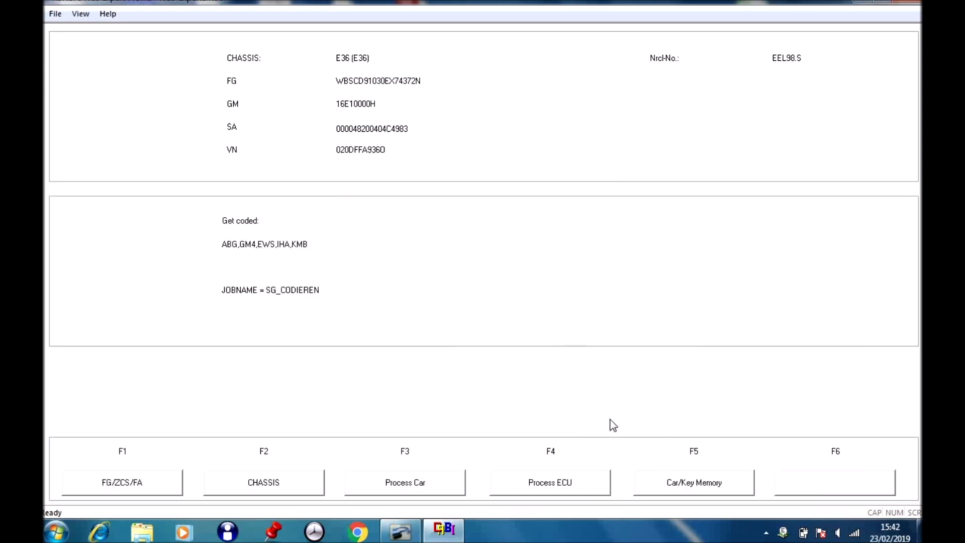
mouse_move(423, 399)
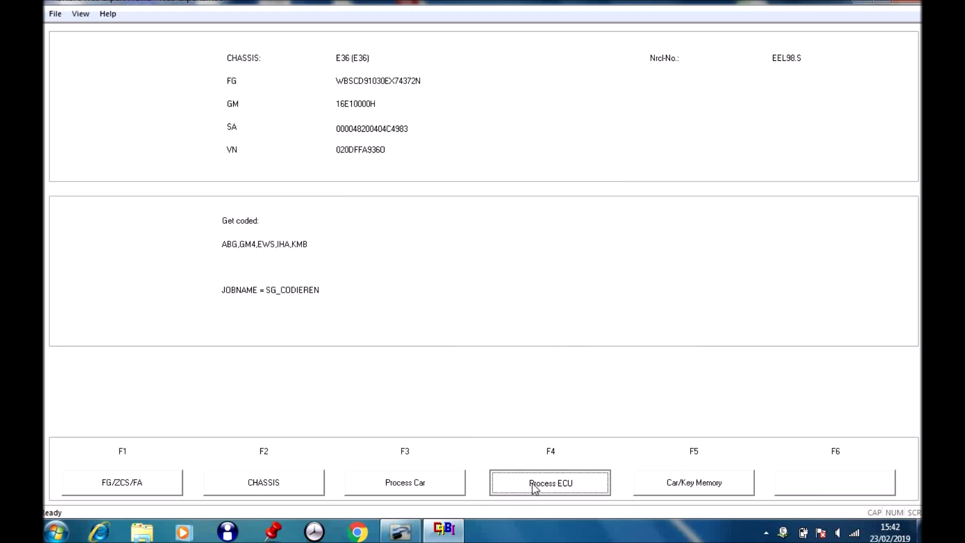
click(549, 482)
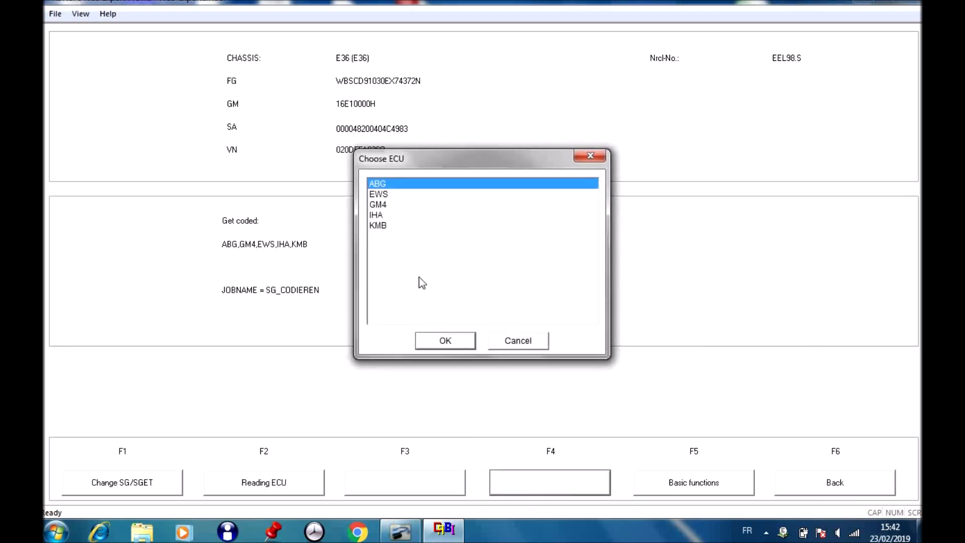
click(377, 204)
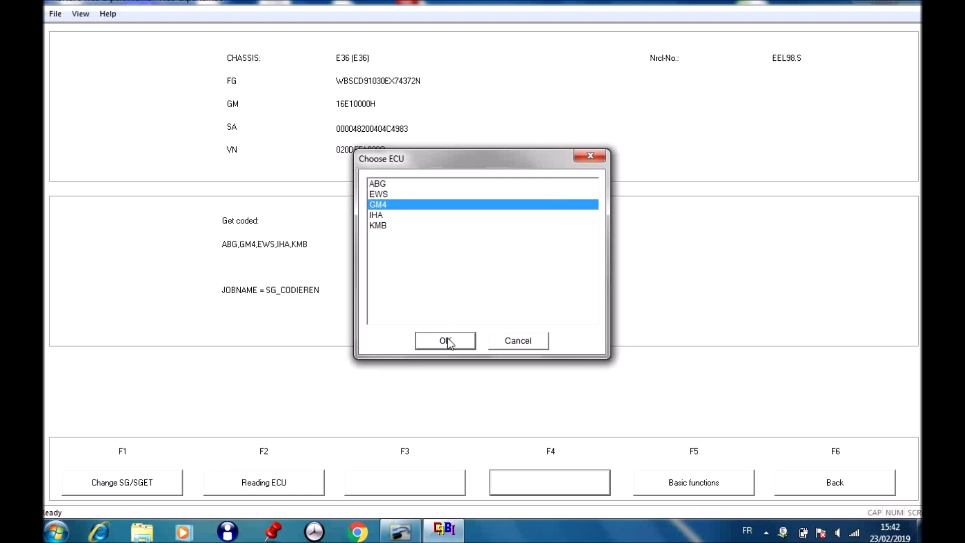
click(444, 340)
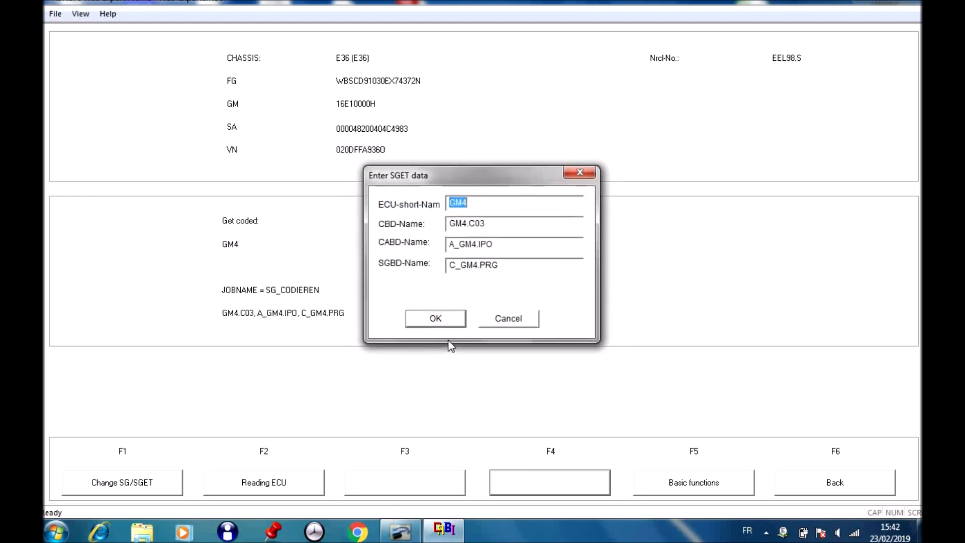
mouse_move(446, 311)
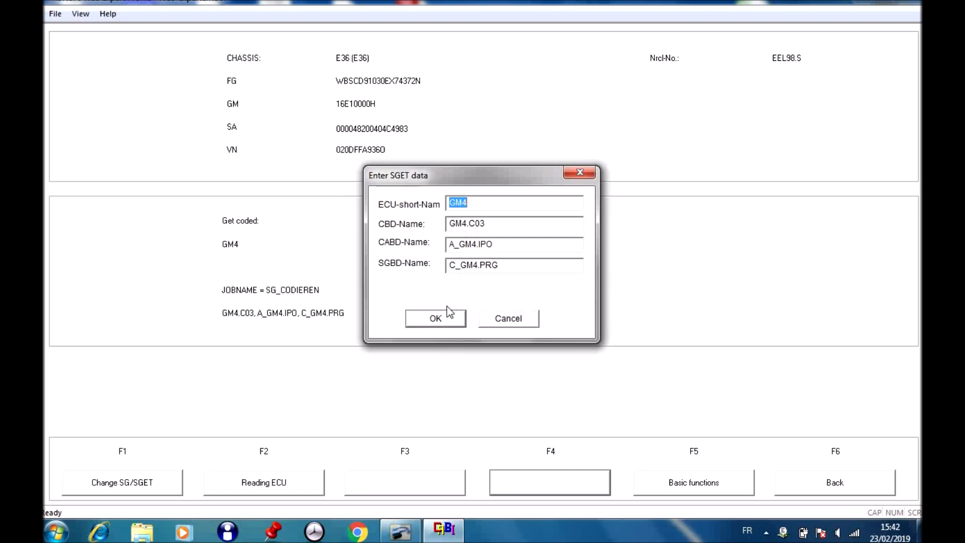
click(435, 319)
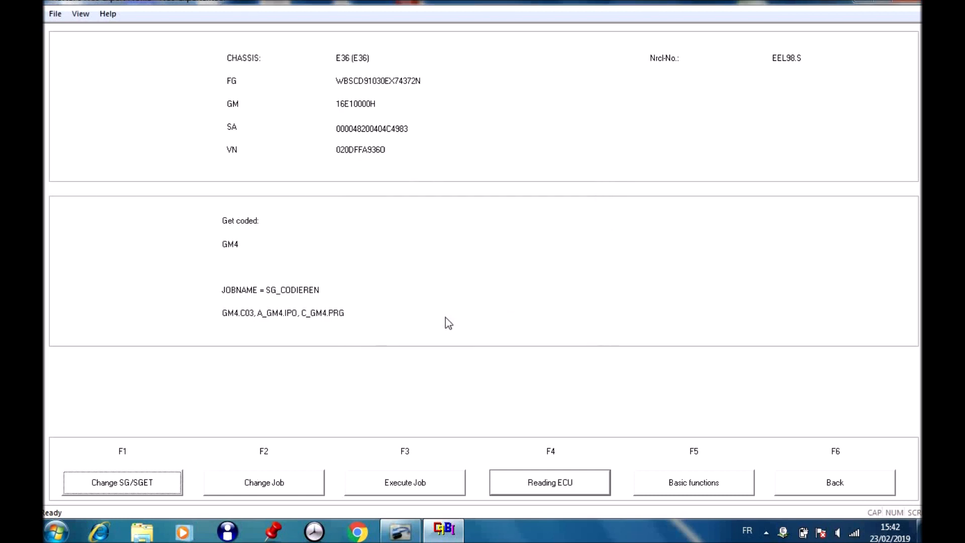
mouse_move(295, 484)
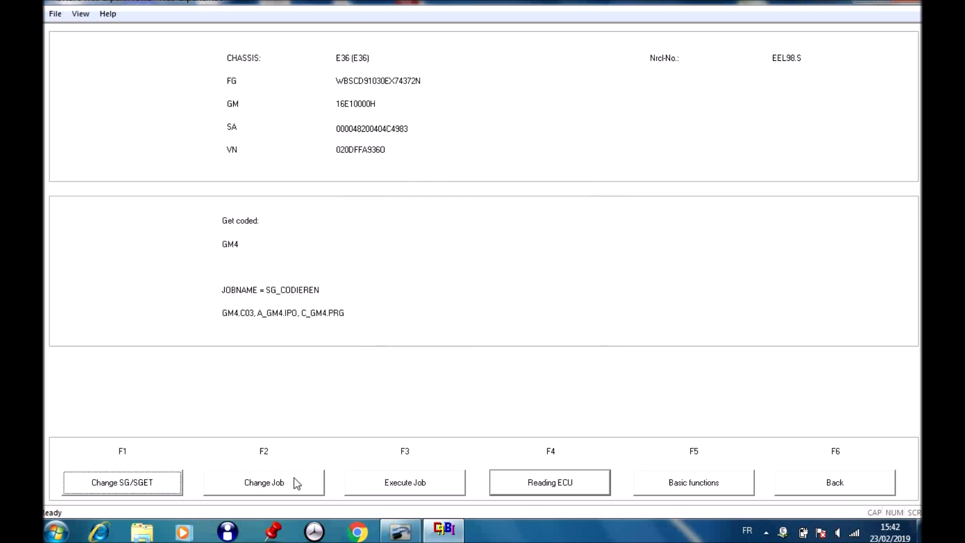
click(263, 482)
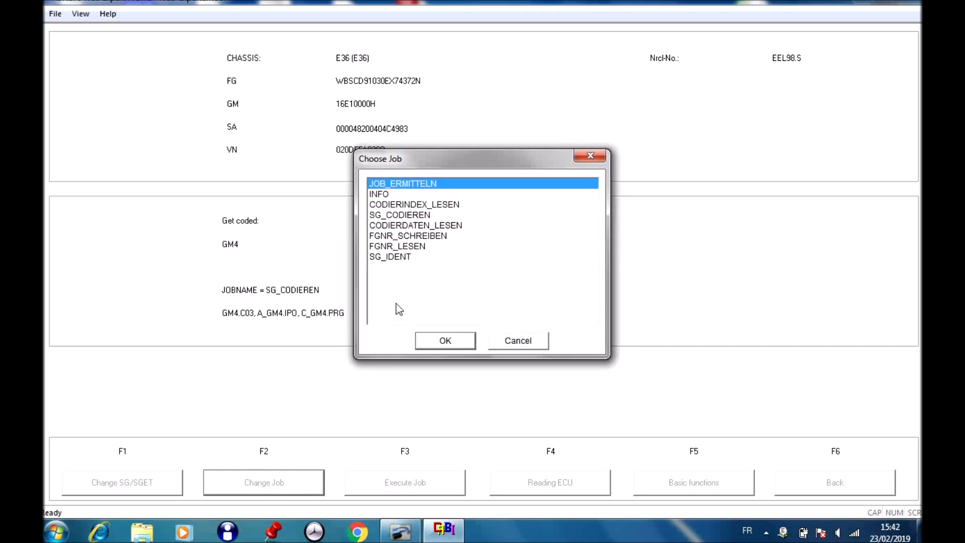
mouse_move(399, 221)
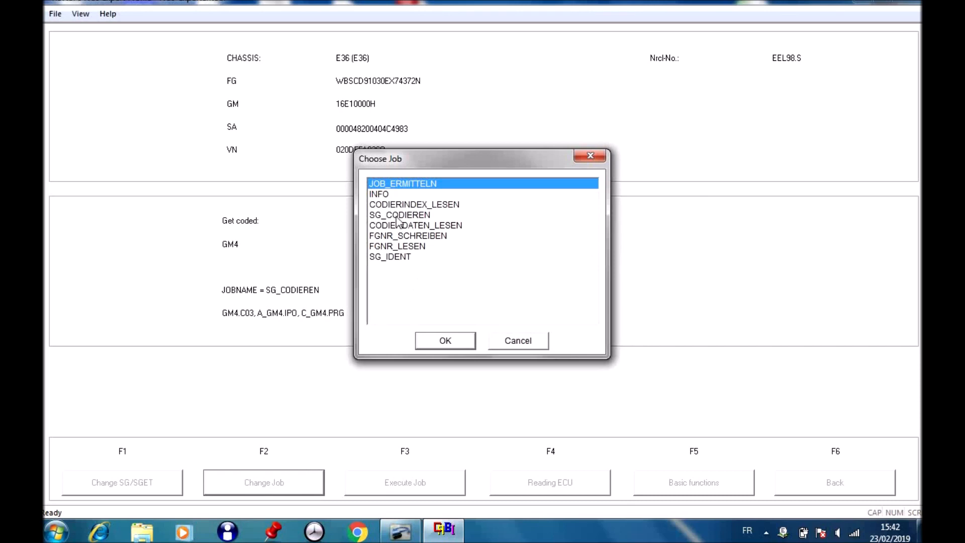
click(399, 215)
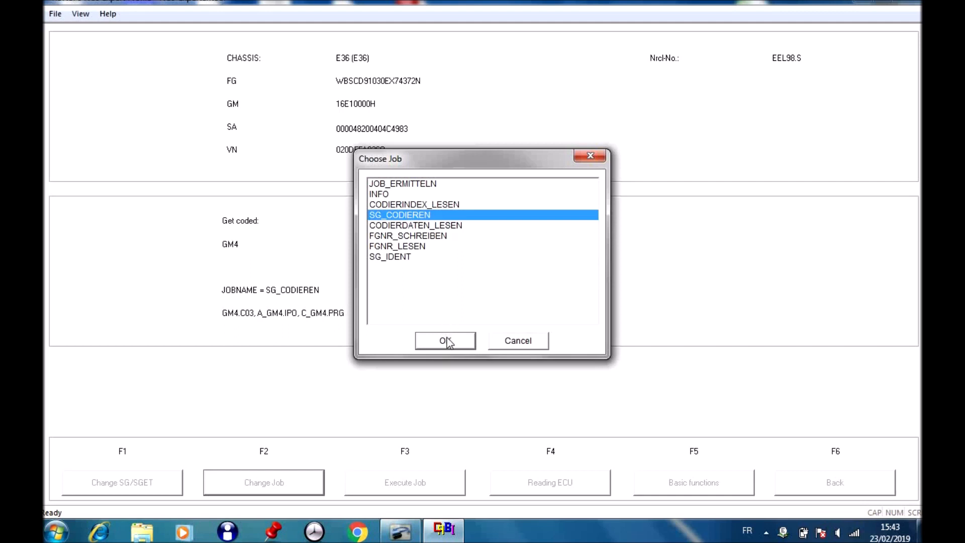
click(444, 340)
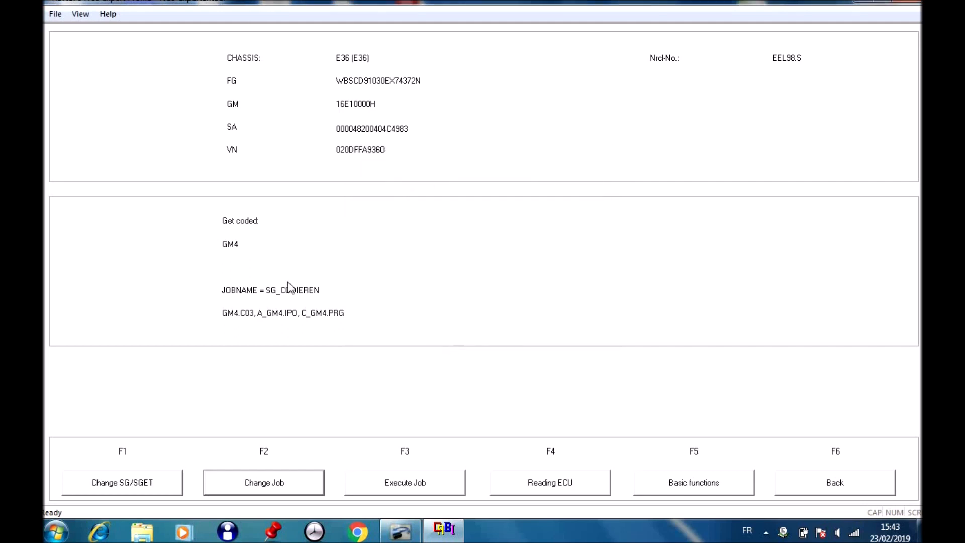
mouse_move(231, 301)
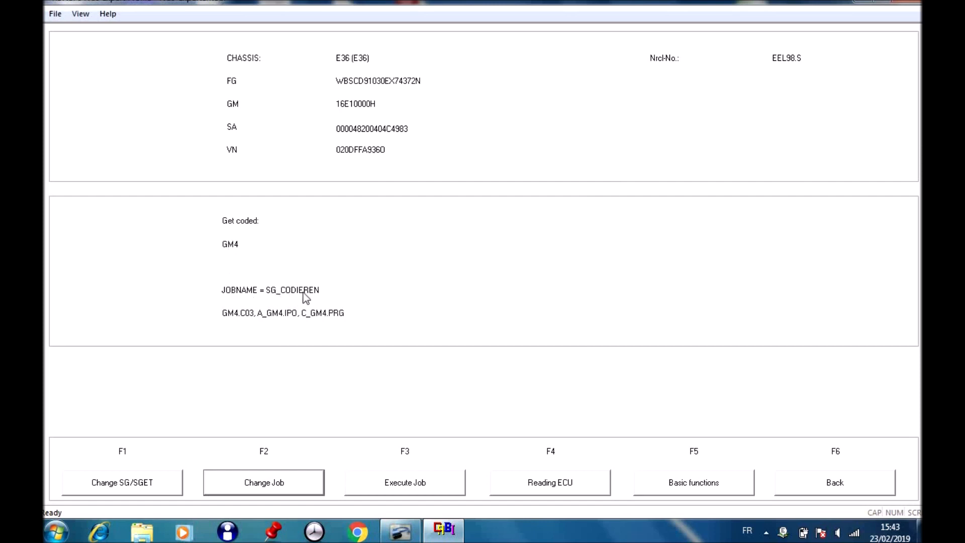
mouse_move(405, 443)
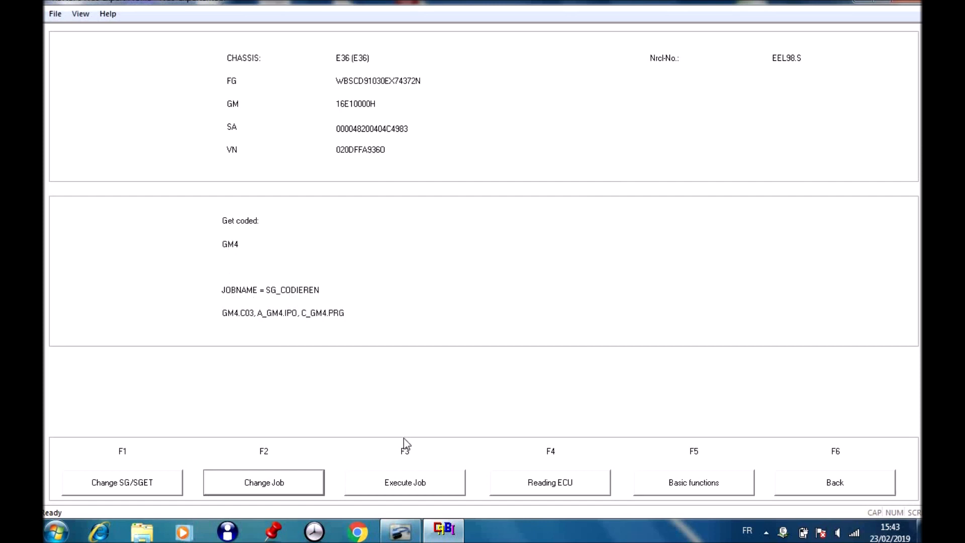
mouse_move(354, 445)
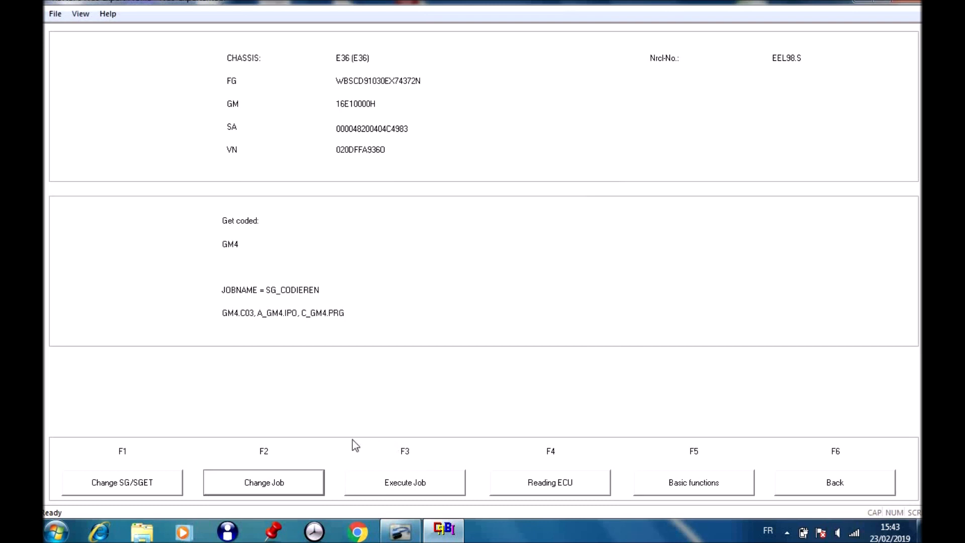